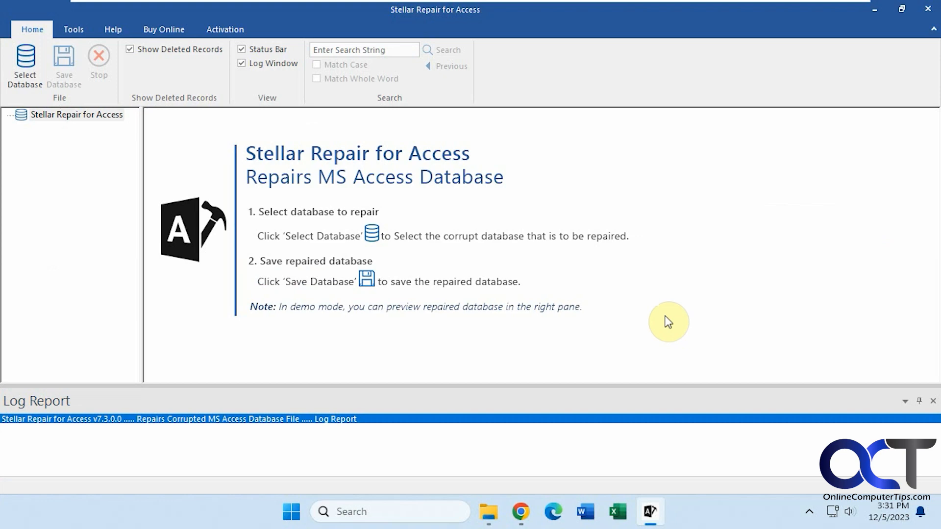
{"action": "mouse_move", "coordinate": [667, 292]}
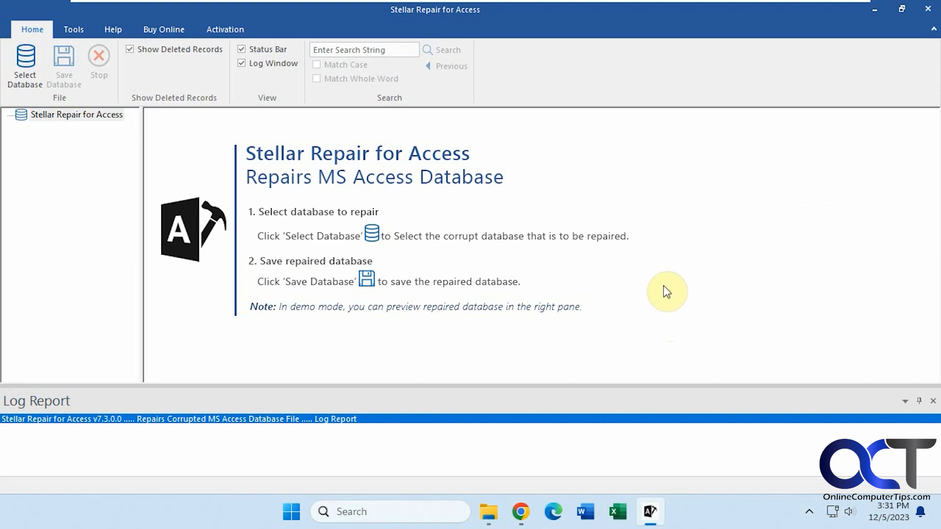
{"action": "mouse_move", "coordinate": [678, 267]}
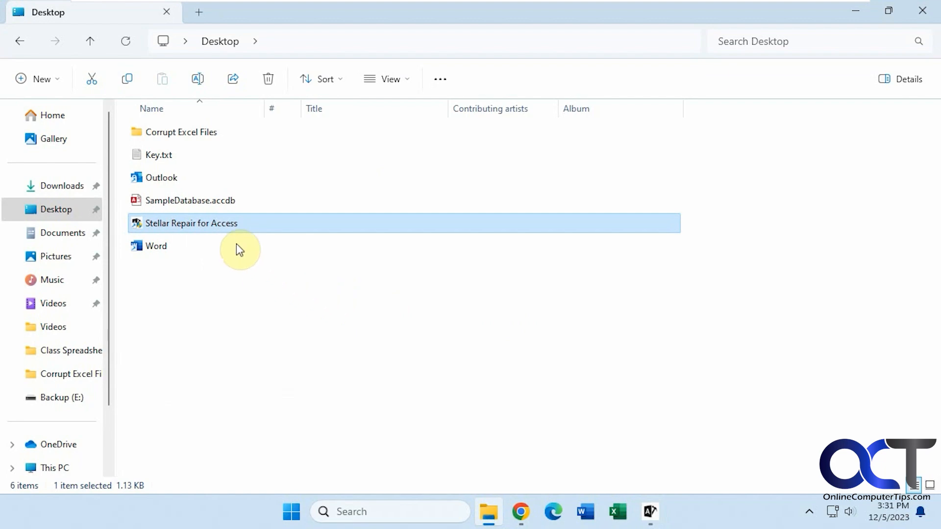
Show Access rejecting SampleDatabase.accdb with an unrecognized database format error, then close Access.
{"action": "double_click", "coordinate": [189, 200]}
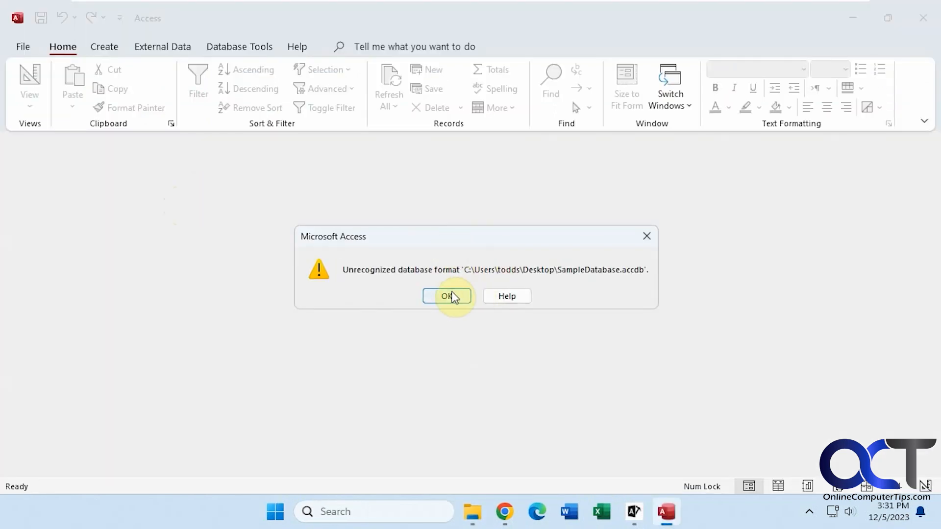
{"action": "left_click", "coordinate": [447, 296]}
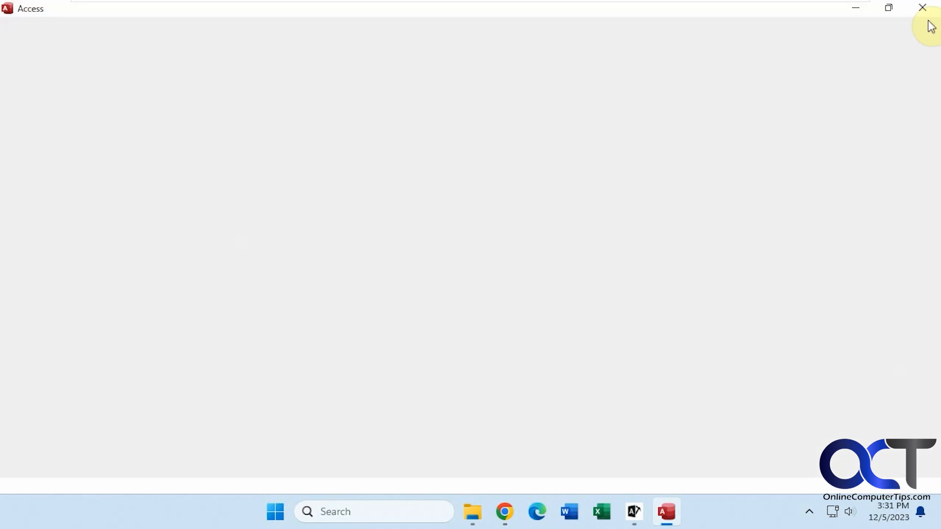
{"action": "left_click", "coordinate": [649, 512]}
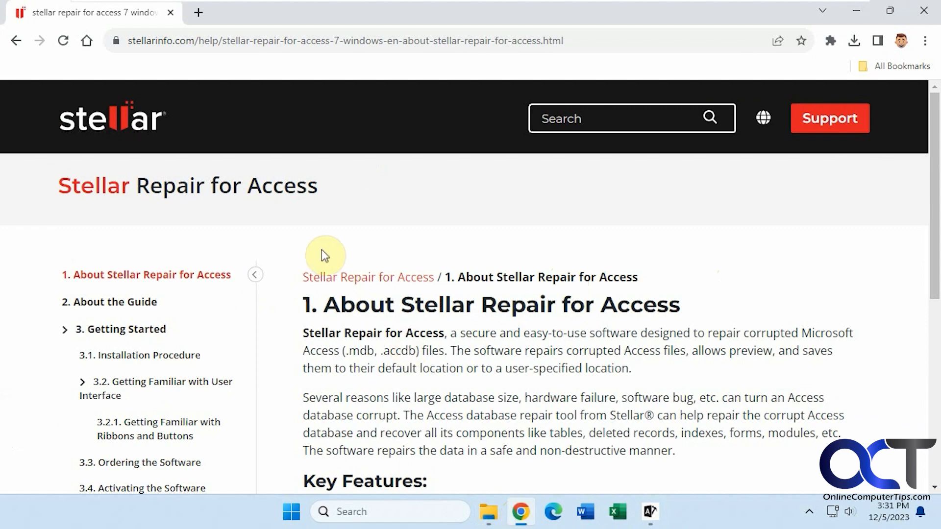
{"action": "mouse_move", "coordinate": [304, 240]}
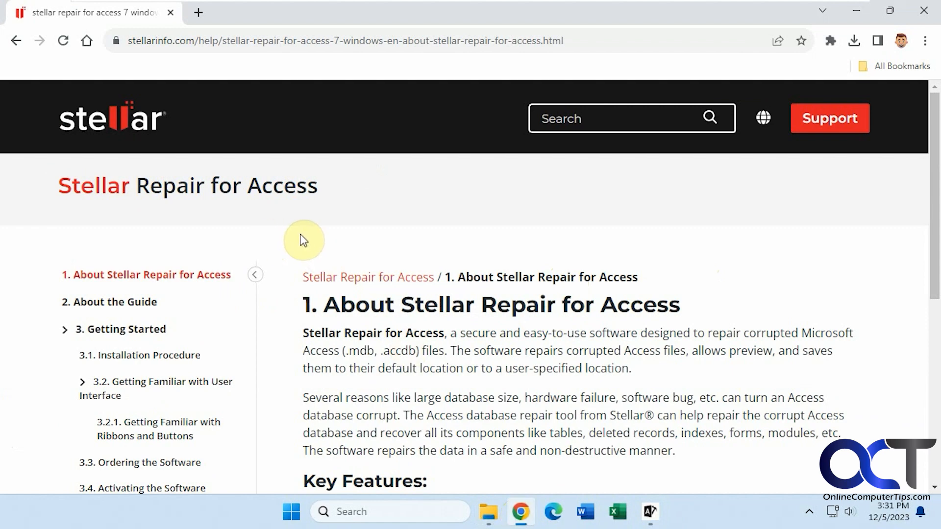
{"action": "scroll", "scroll_direction": "down", "scroll_amount": 3}
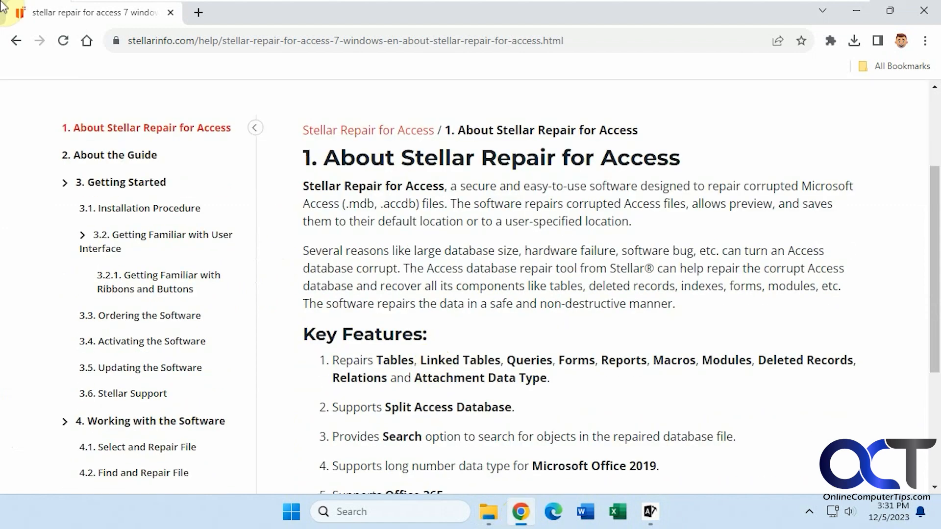
{"action": "scroll", "scroll_direction": "down", "scroll_amount": 3}
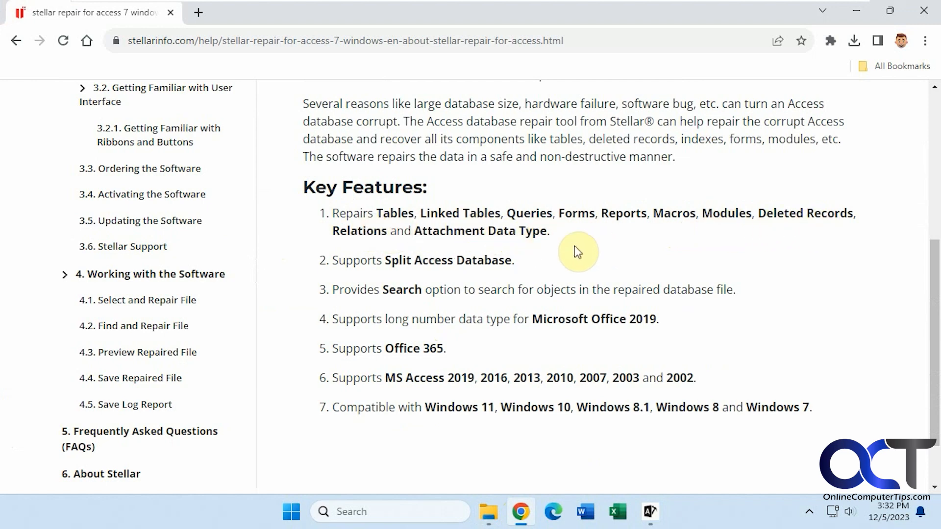
{"action": "mouse_move", "coordinate": [403, 284]}
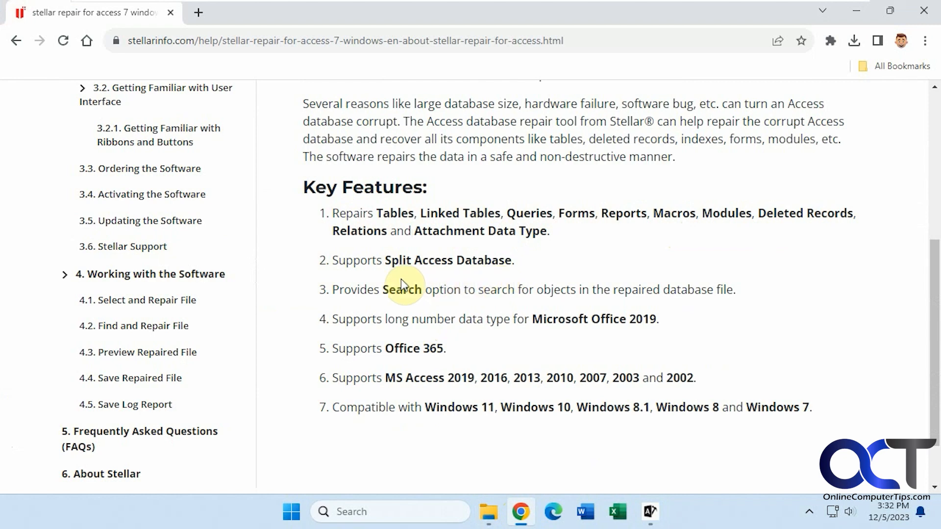
{"action": "mouse_move", "coordinate": [380, 295]}
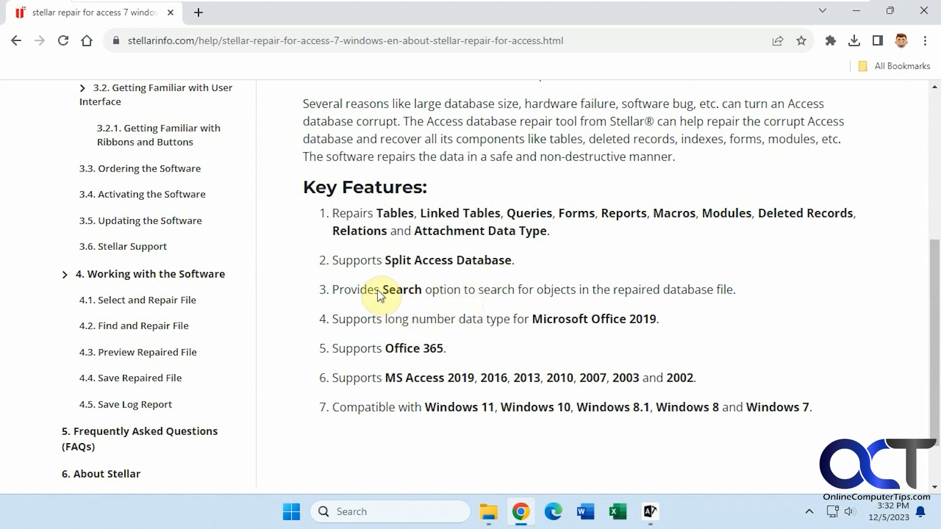
{"action": "mouse_move", "coordinate": [560, 303]}
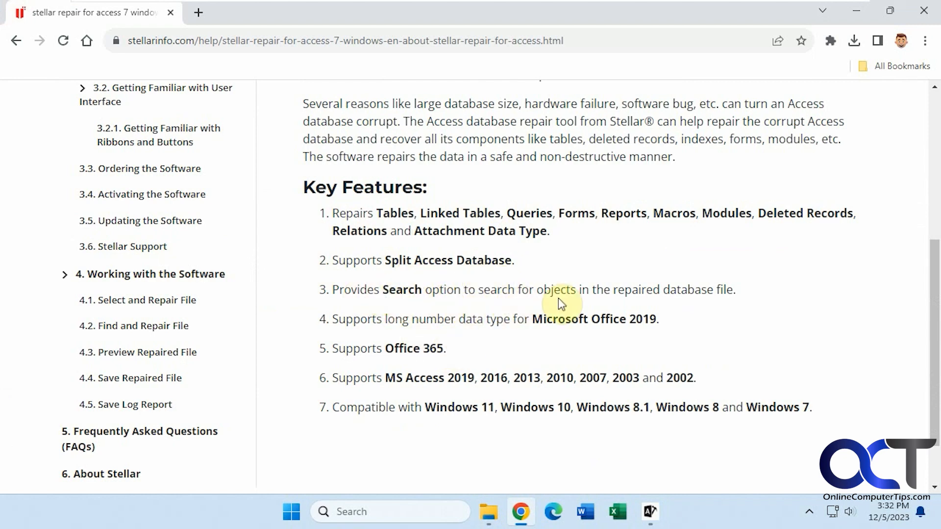
{"action": "mouse_move", "coordinate": [756, 324]}
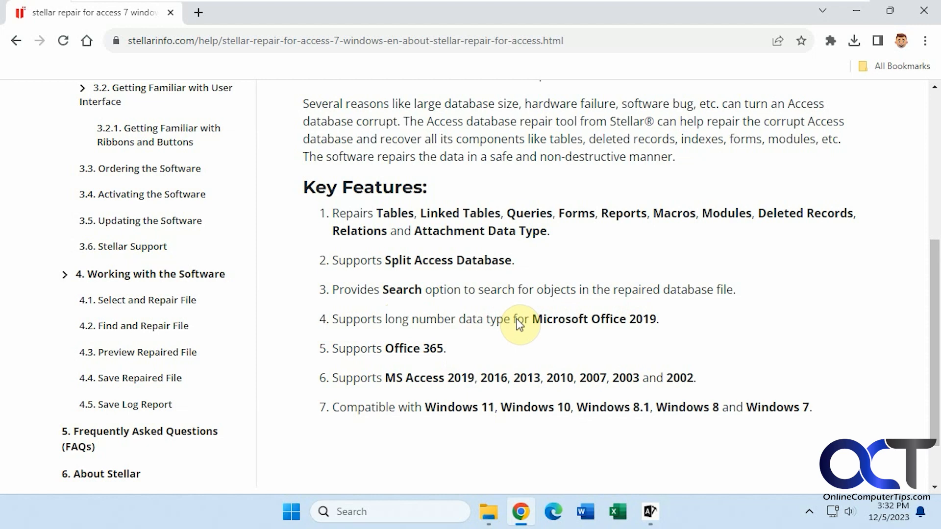
{"action": "mouse_move", "coordinate": [421, 311]}
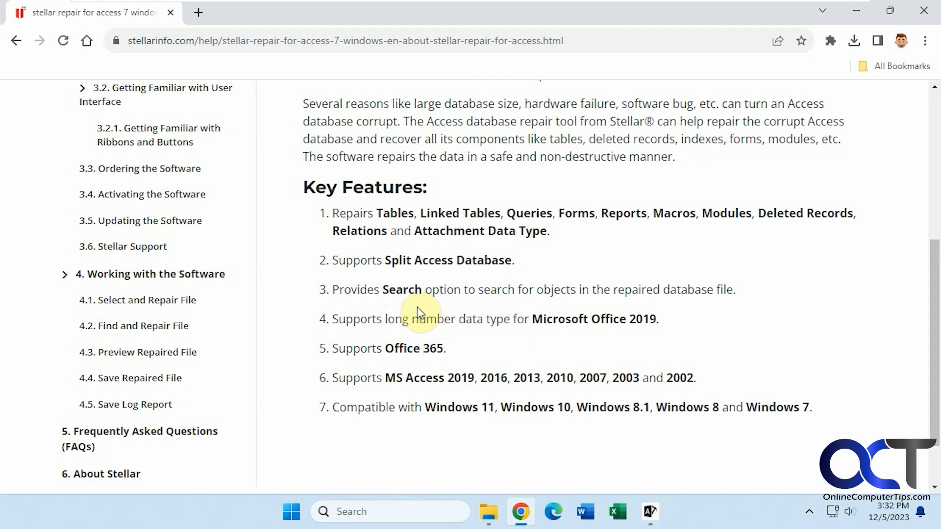
{"action": "mouse_move", "coordinate": [476, 379]}
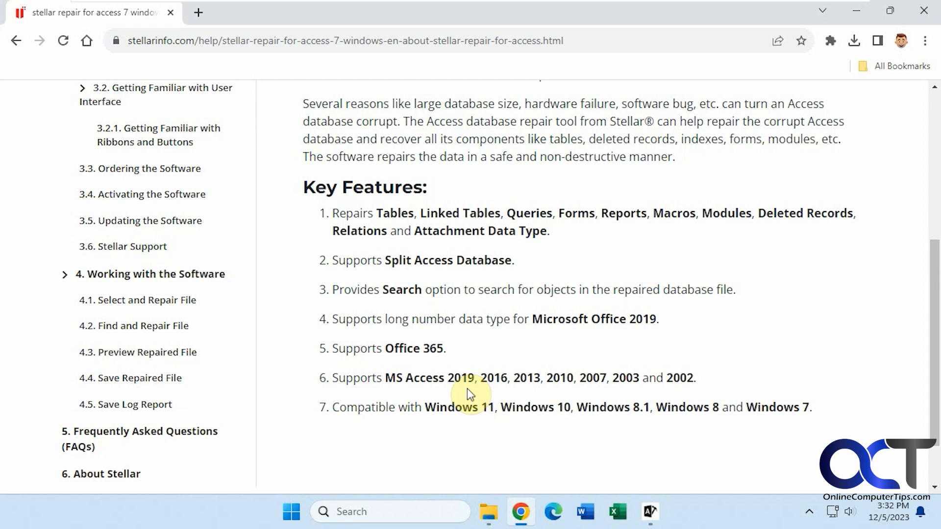
{"action": "mouse_move", "coordinate": [447, 426]}
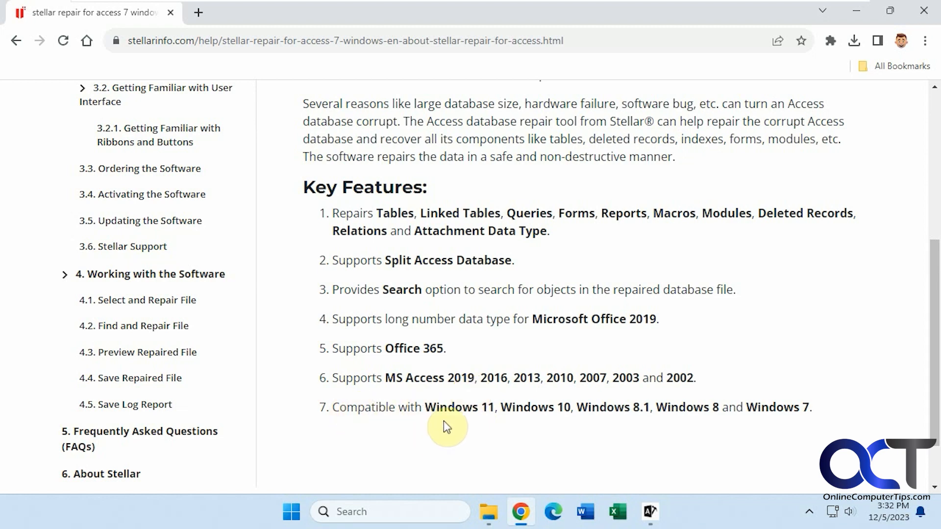
{"action": "mouse_move", "coordinate": [687, 432]}
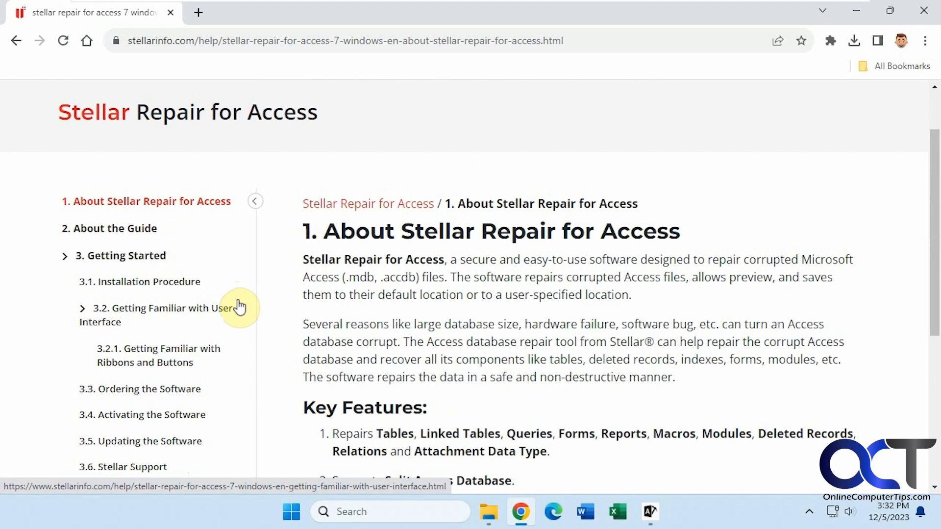
Read the 3.1 Installation Procedure and 3.2 User Interface help pages, then return to Stellar Repair.
{"action": "left_click", "coordinate": [139, 281]}
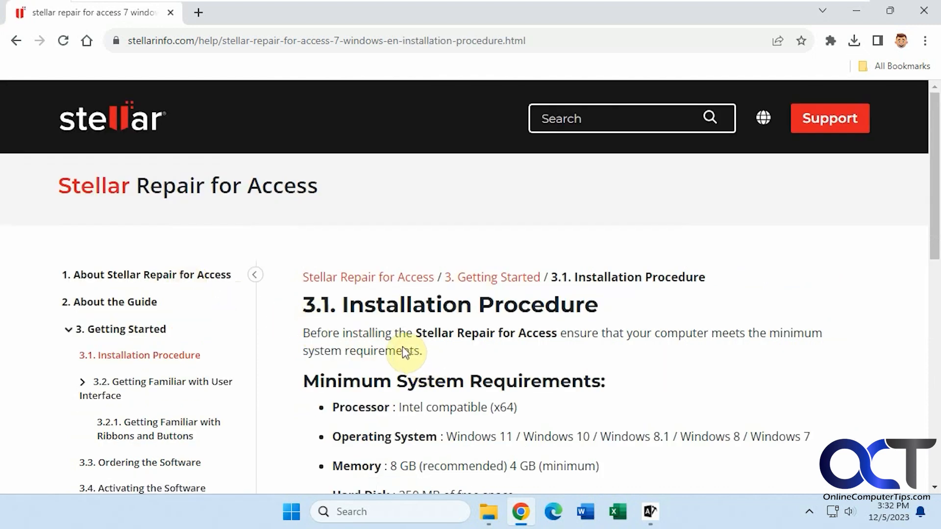
{"action": "left_click", "coordinate": [160, 388]}
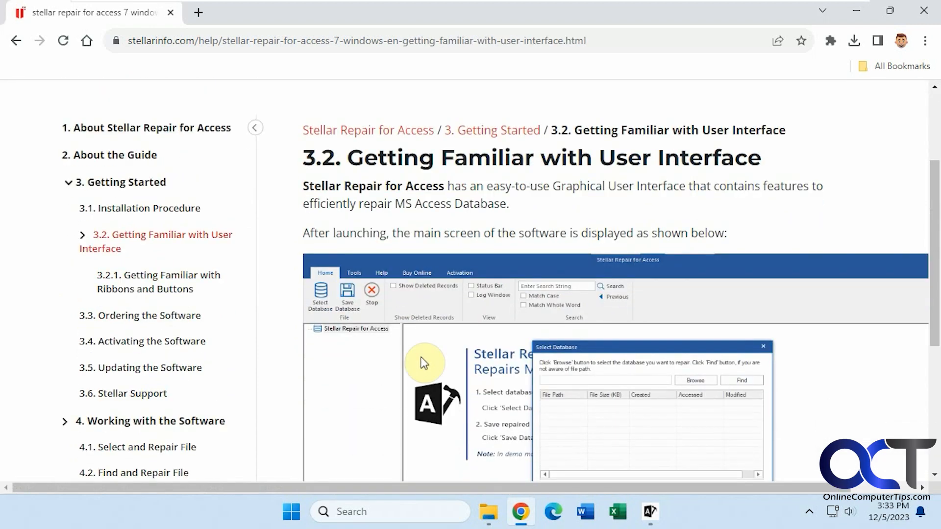
{"action": "mouse_move", "coordinate": [347, 297]}
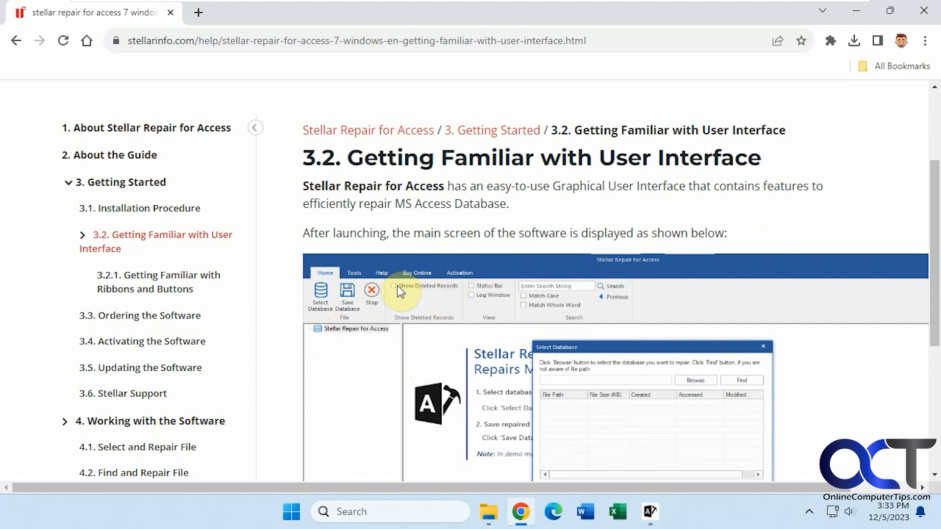
{"action": "mouse_move", "coordinate": [234, 315]}
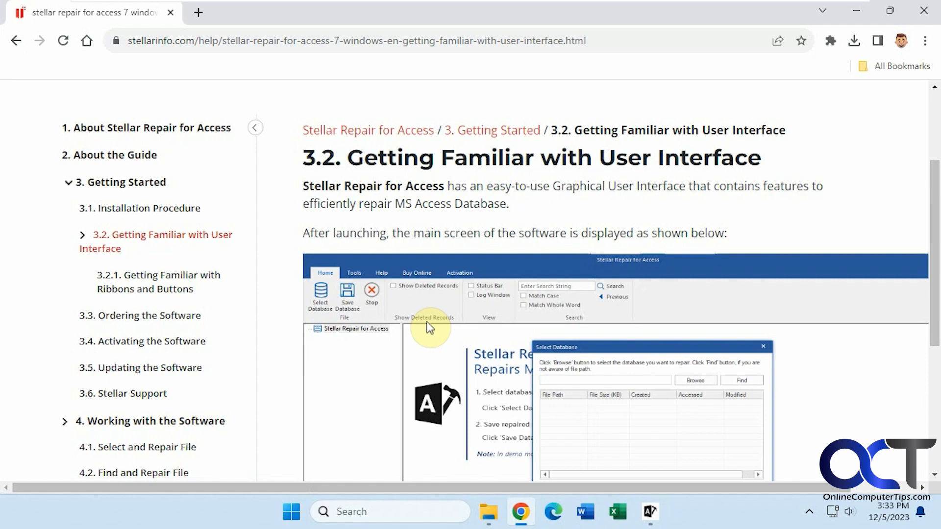
{"action": "scroll", "scroll_direction": "down", "scroll_amount": 3}
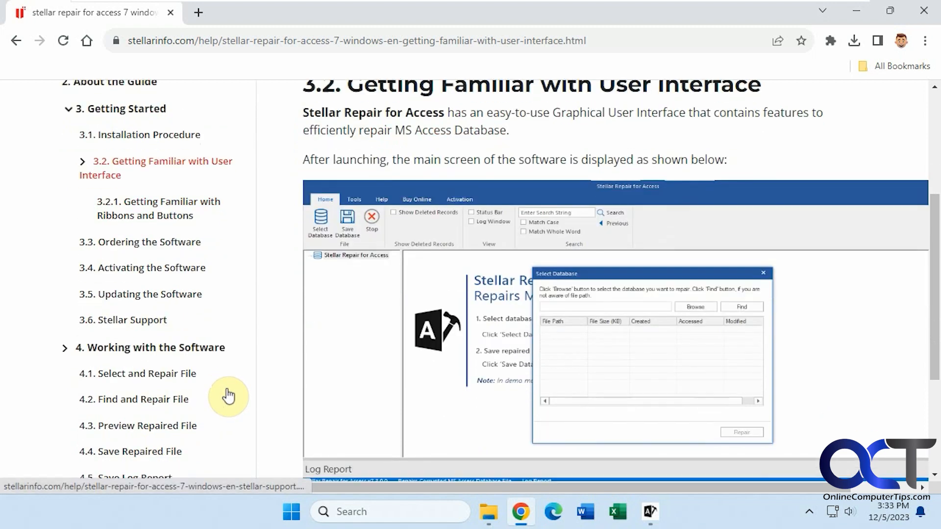
{"action": "scroll", "scroll_direction": "down", "scroll_amount": 3}
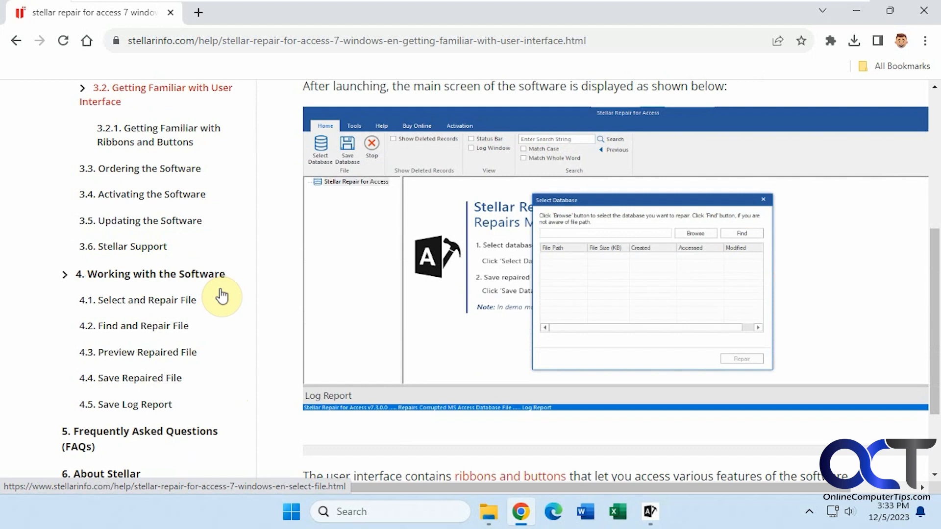
{"action": "scroll", "scroll_direction": "down", "scroll_amount": 3}
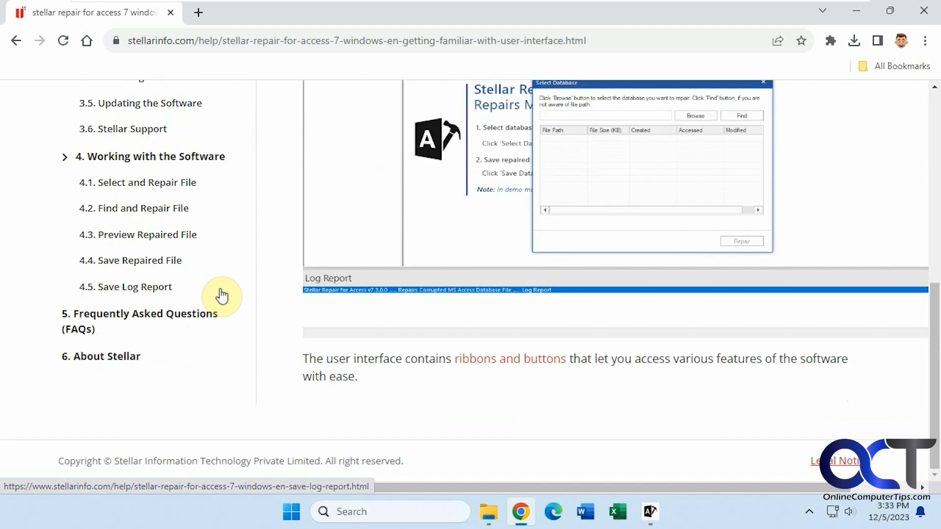
{"action": "mouse_move", "coordinate": [540, 513]}
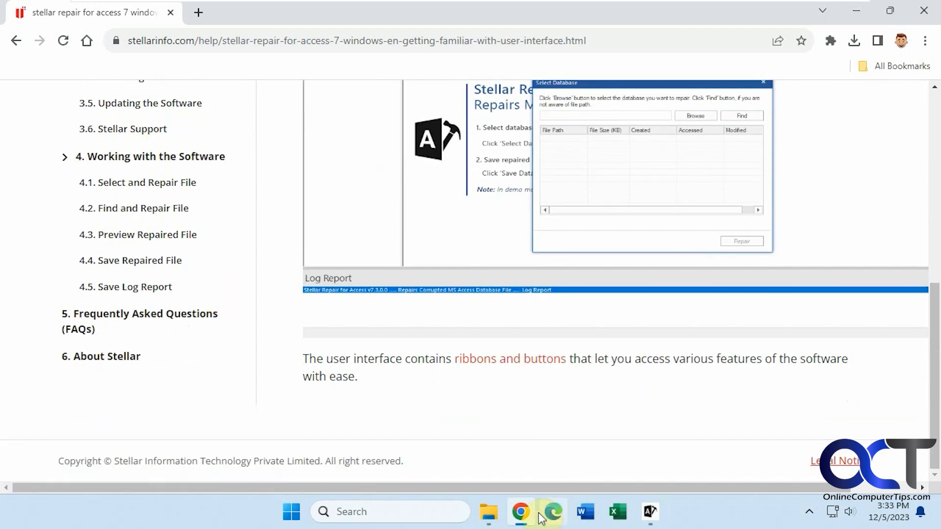
{"action": "left_click", "coordinate": [650, 512]}
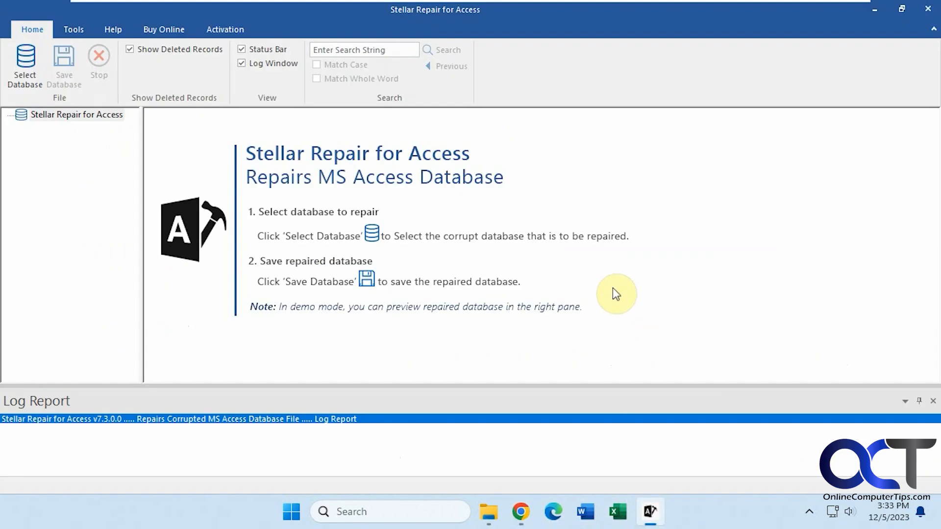
{"action": "mouse_move", "coordinate": [320, 325]}
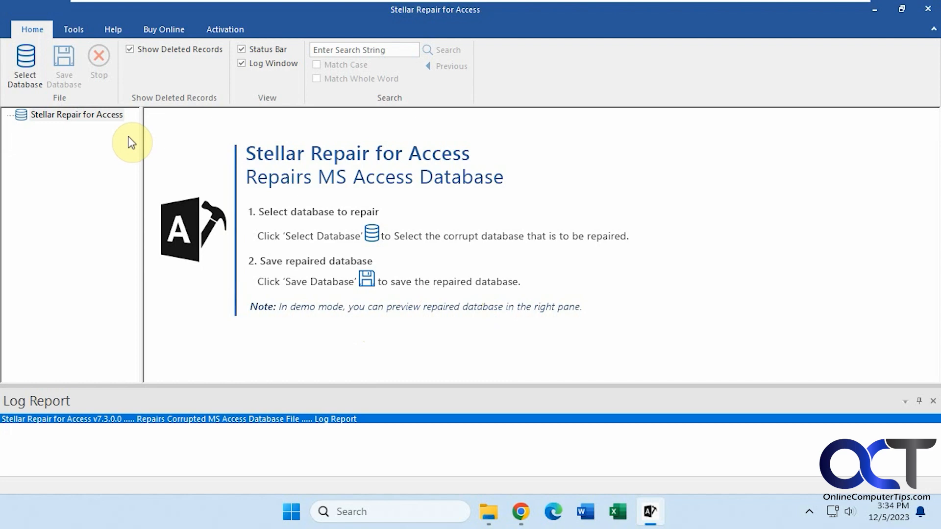
{"action": "mouse_move", "coordinate": [65, 65]}
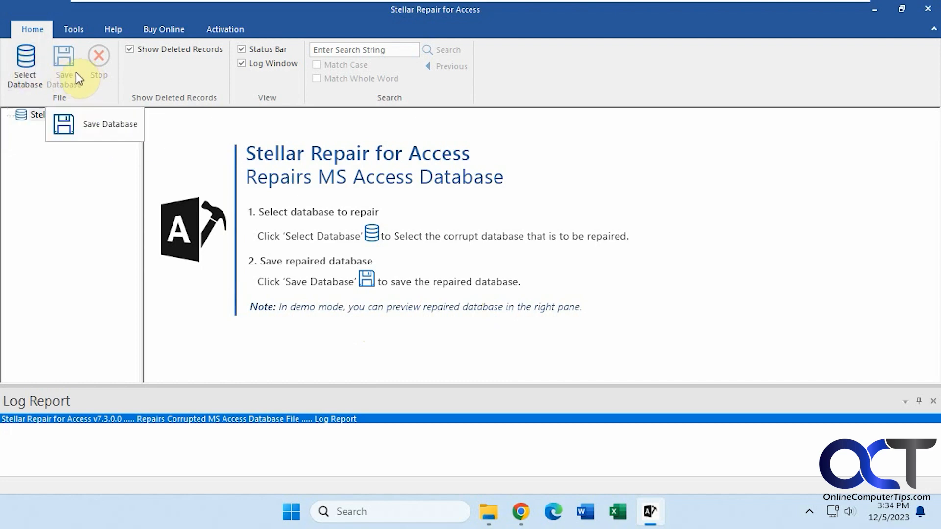
{"action": "mouse_move", "coordinate": [189, 61]}
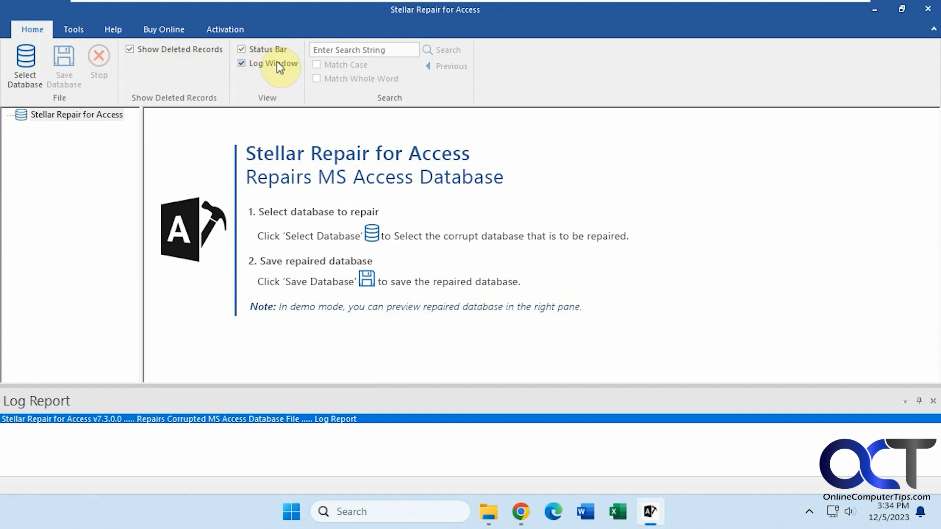
{"action": "left_click", "coordinate": [73, 29]}
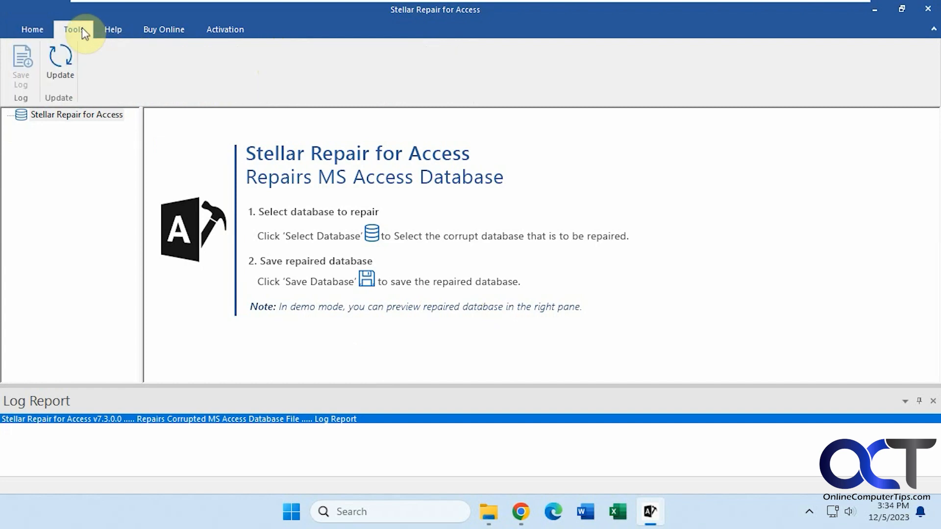
{"action": "left_click", "coordinate": [72, 29]}
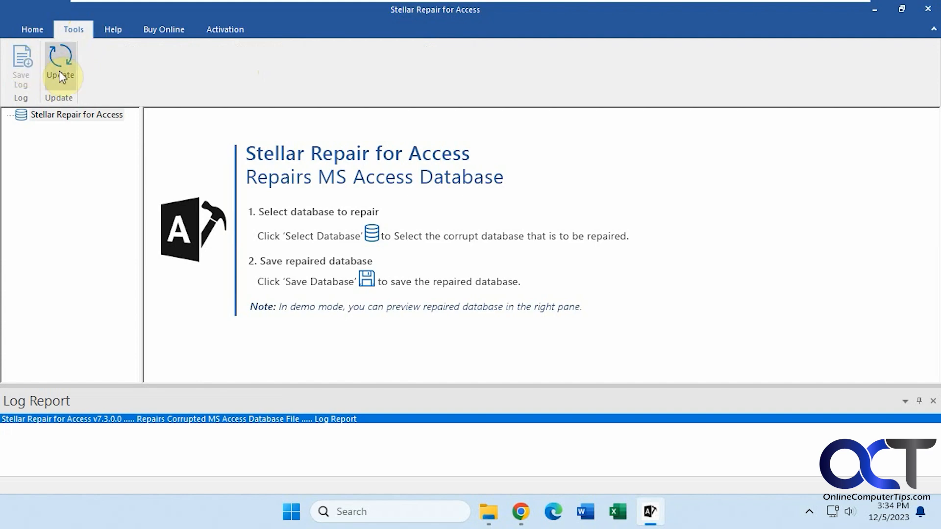
{"action": "left_click", "coordinate": [113, 28]}
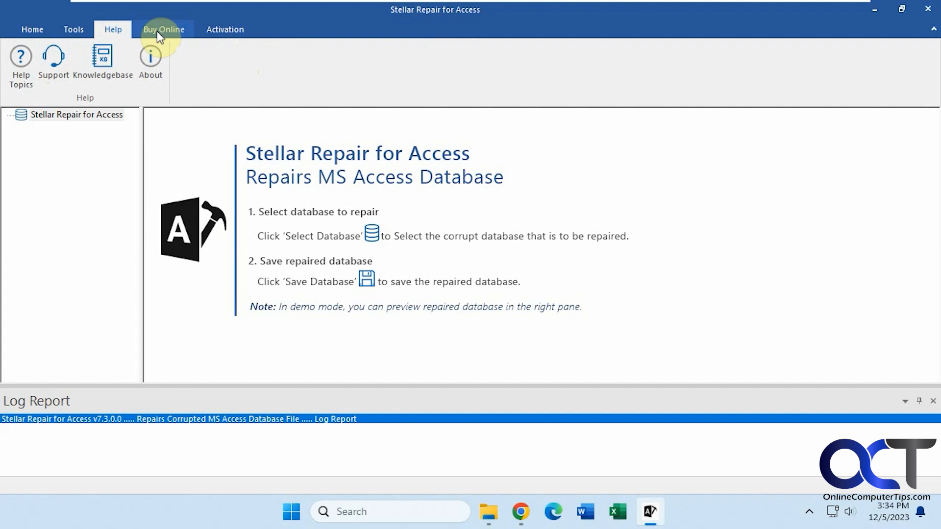
{"action": "left_click", "coordinate": [225, 29]}
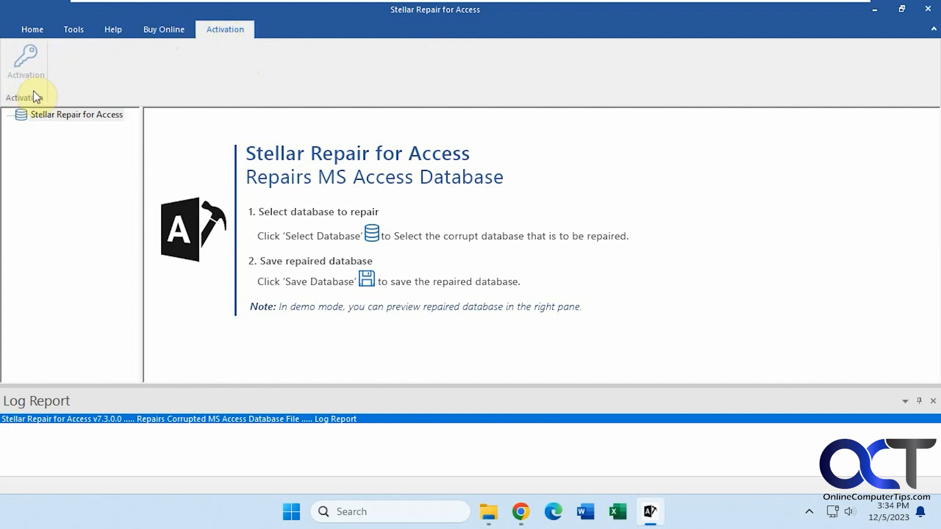
{"action": "left_click", "coordinate": [32, 30]}
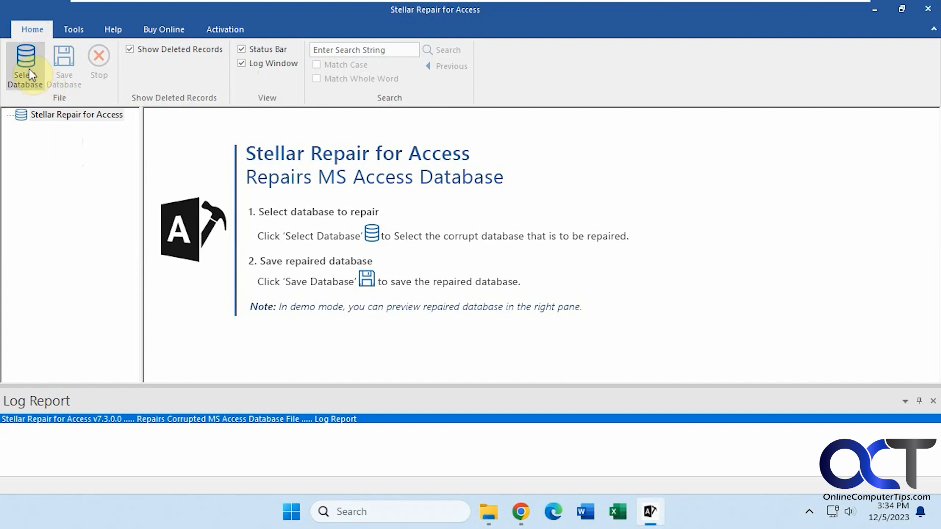
Browse to the Desktop and pick SampleDatabase.accdb as the database to repair.
{"action": "left_click", "coordinate": [26, 67]}
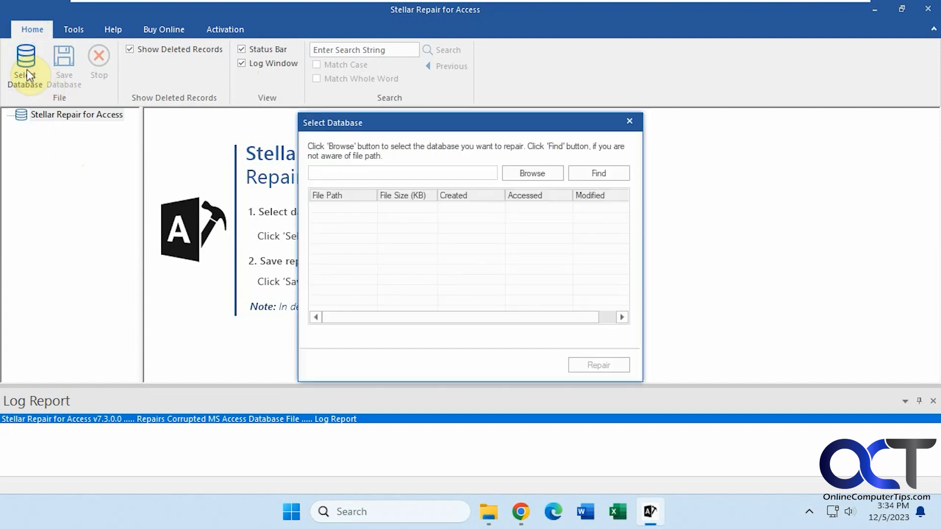
{"action": "left_click", "coordinate": [531, 172]}
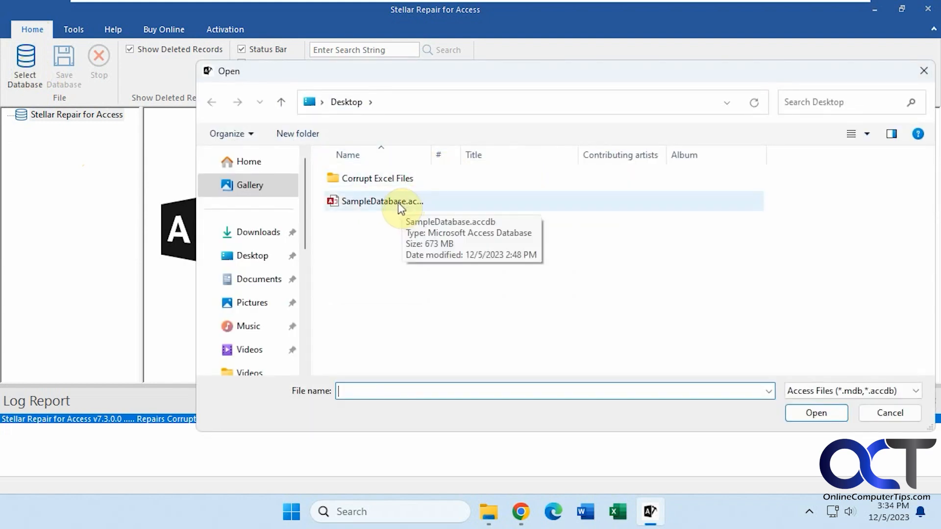
{"action": "double_click", "coordinate": [382, 201]}
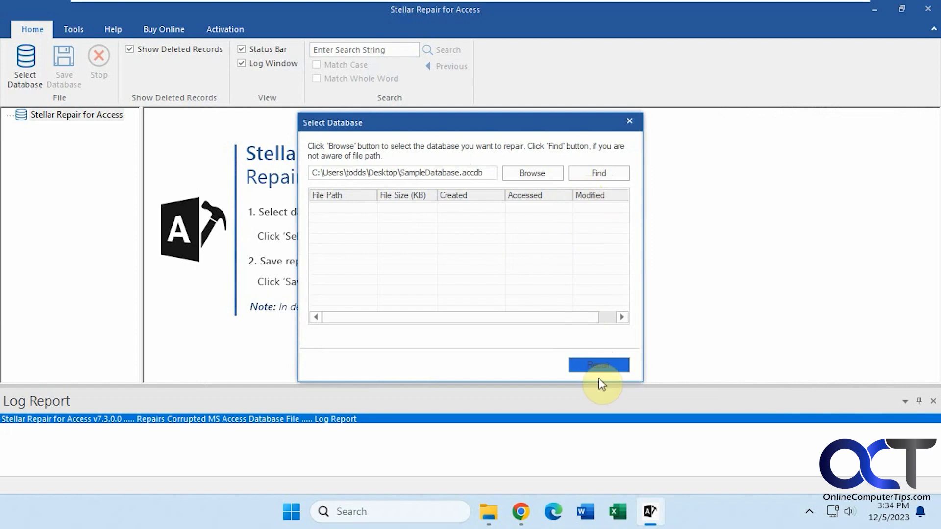
Run the repair on SampleDatabase.accdb and wait for the progress to finish.
{"action": "left_click", "coordinate": [597, 364]}
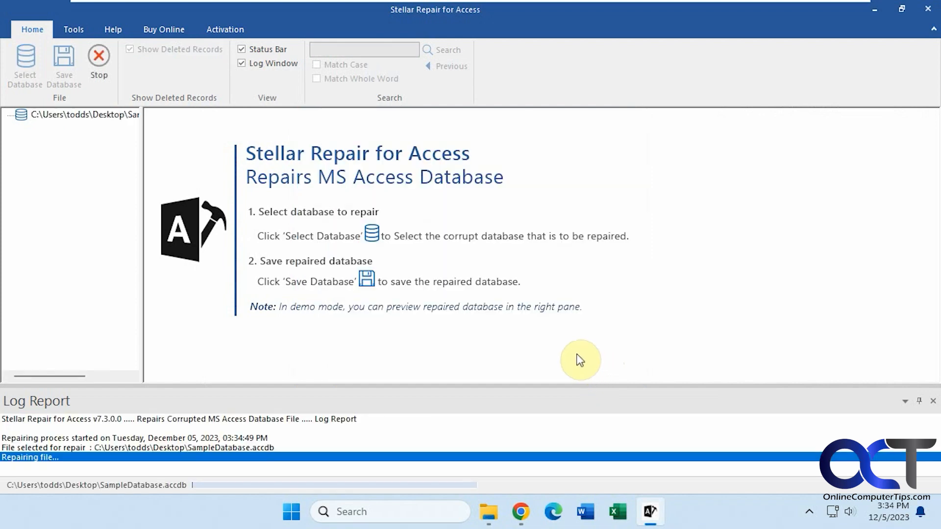
{"action": "mouse_move", "coordinate": [254, 460]}
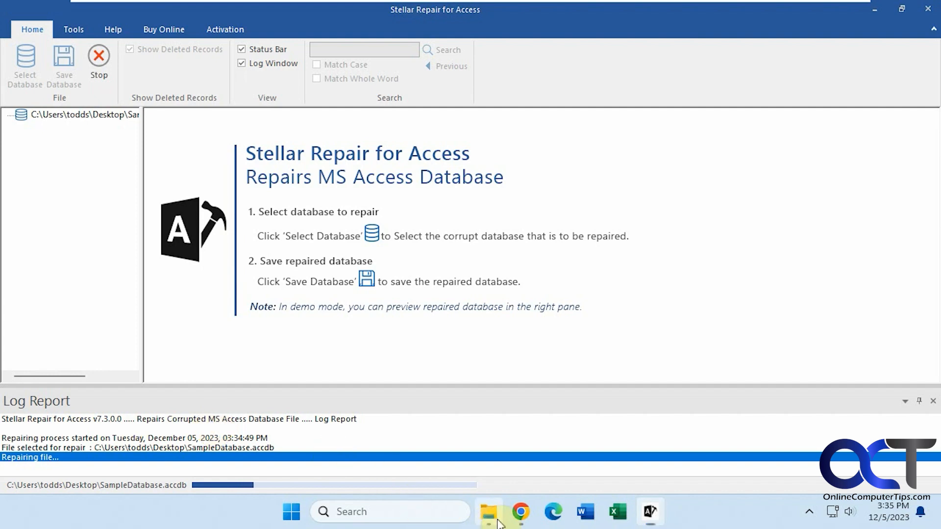
{"action": "left_click", "coordinate": [488, 512]}
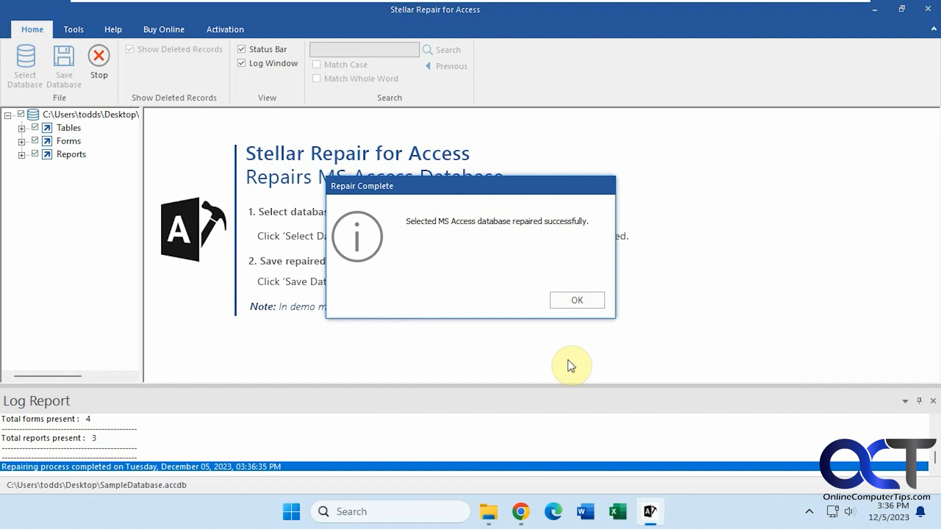
{"action": "mouse_move", "coordinate": [567, 364]}
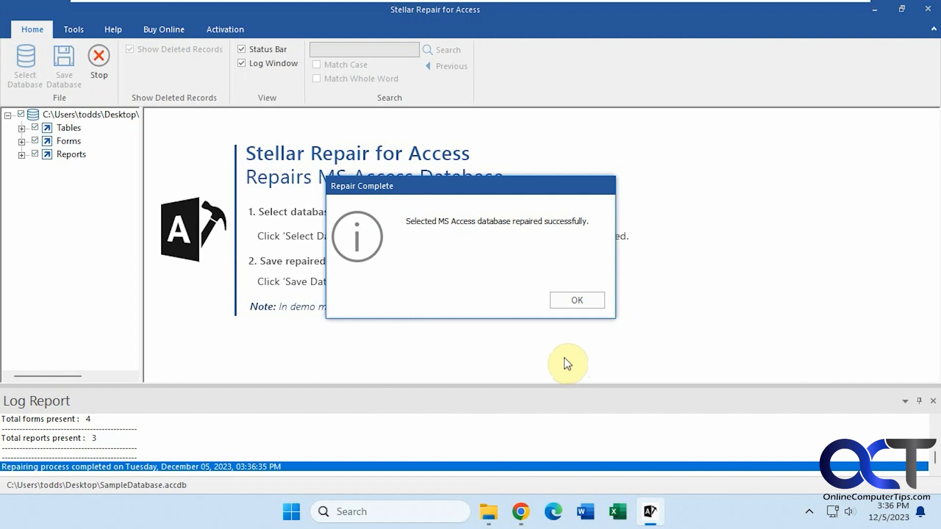
Dismiss the Repair Complete notice to reveal the recovered tables, forms and reports.
{"action": "left_click", "coordinate": [576, 300]}
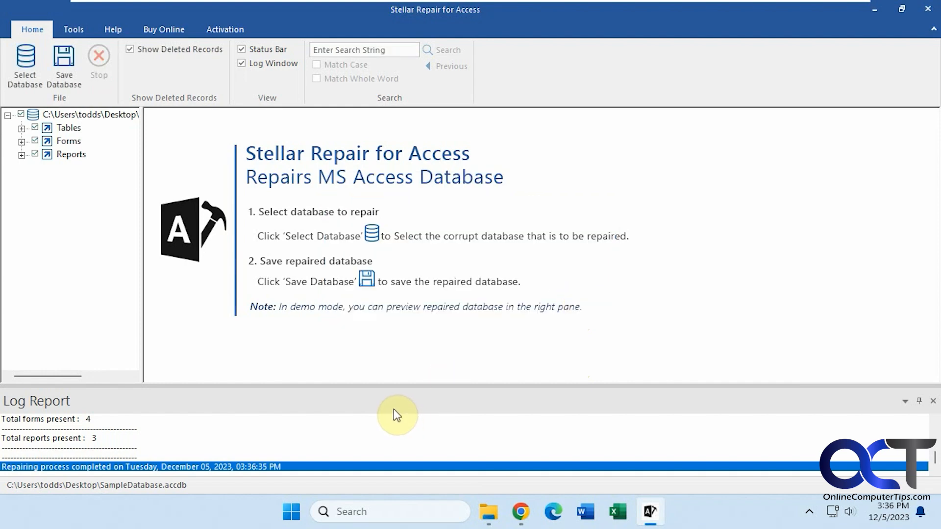
{"action": "mouse_move", "coordinate": [106, 164]}
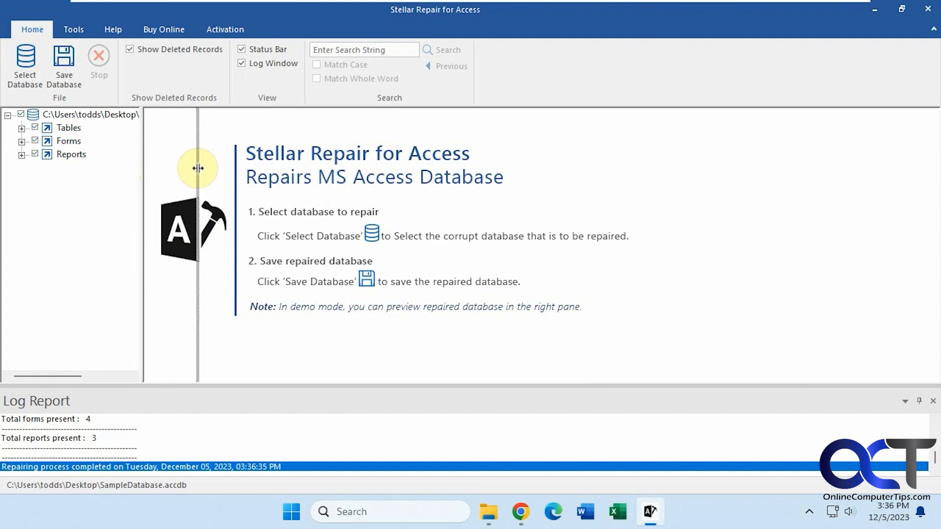
Preview recovered Table2, its deleted records, and Table1 with its indexes.
{"action": "left_click", "coordinate": [23, 128]}
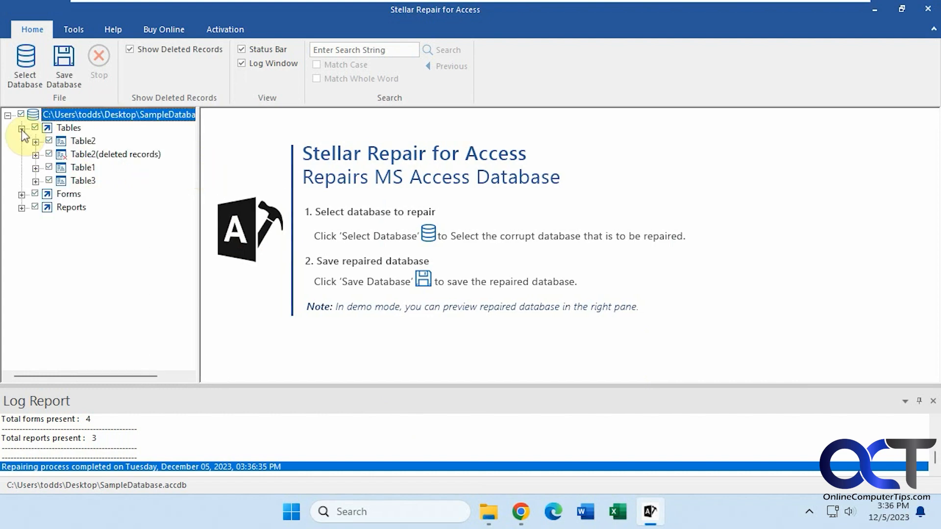
{"action": "left_click", "coordinate": [82, 140]}
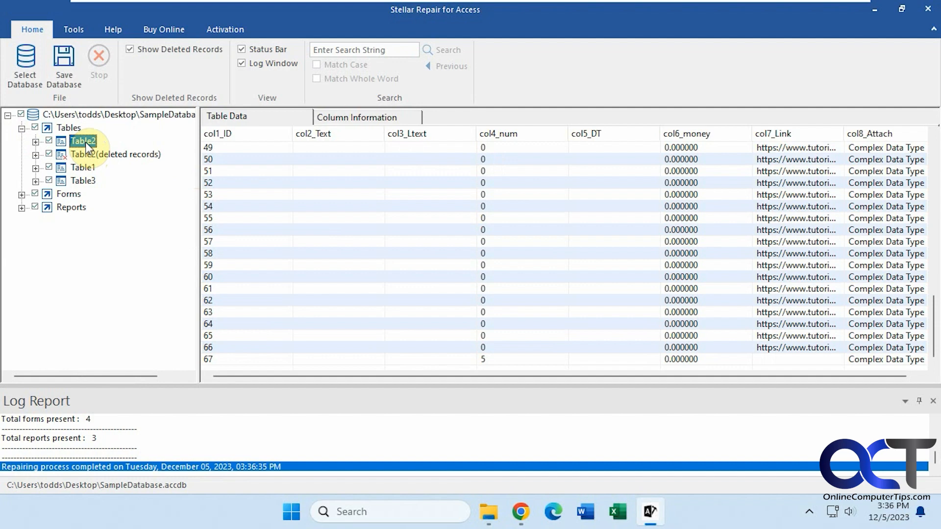
{"action": "left_click", "coordinate": [116, 154]}
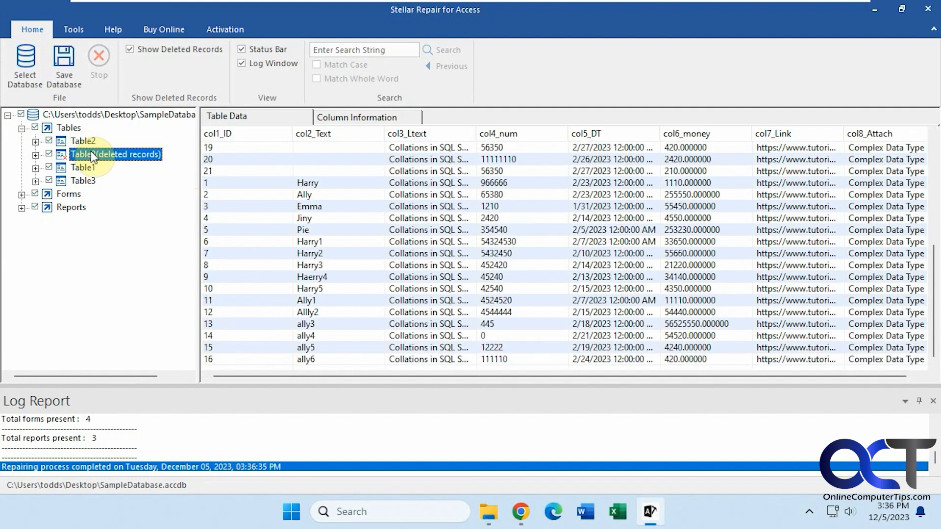
{"action": "left_click", "coordinate": [82, 167]}
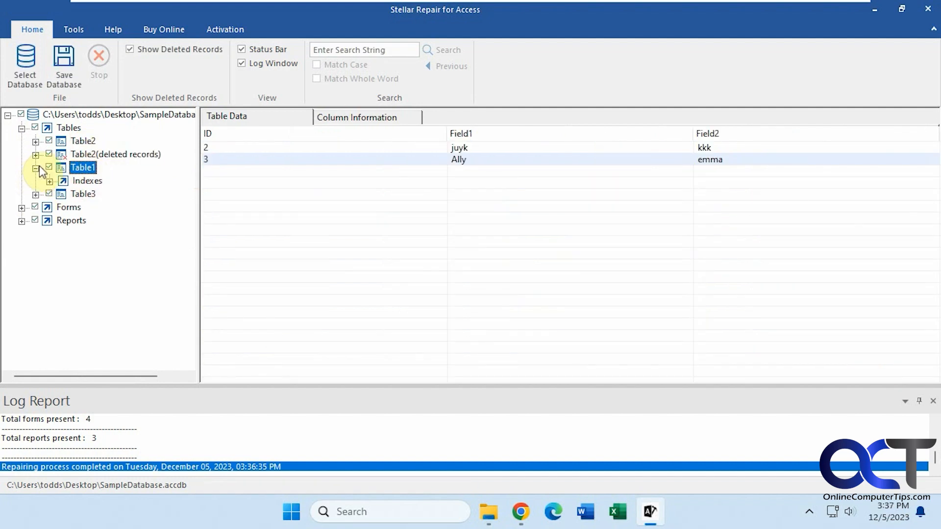
{"action": "left_click", "coordinate": [37, 167]}
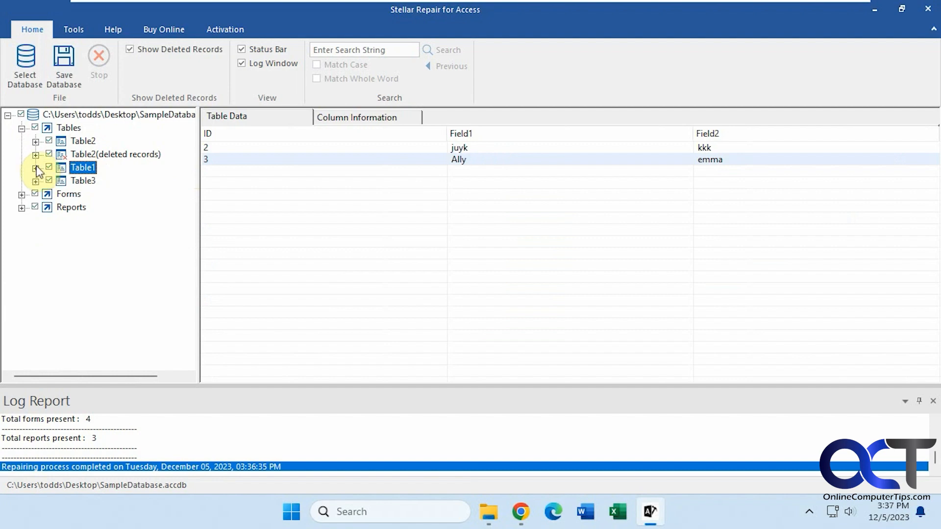
Expand the Forms group and try previewing Form1, which shows nothing until saved.
{"action": "left_click", "coordinate": [68, 194]}
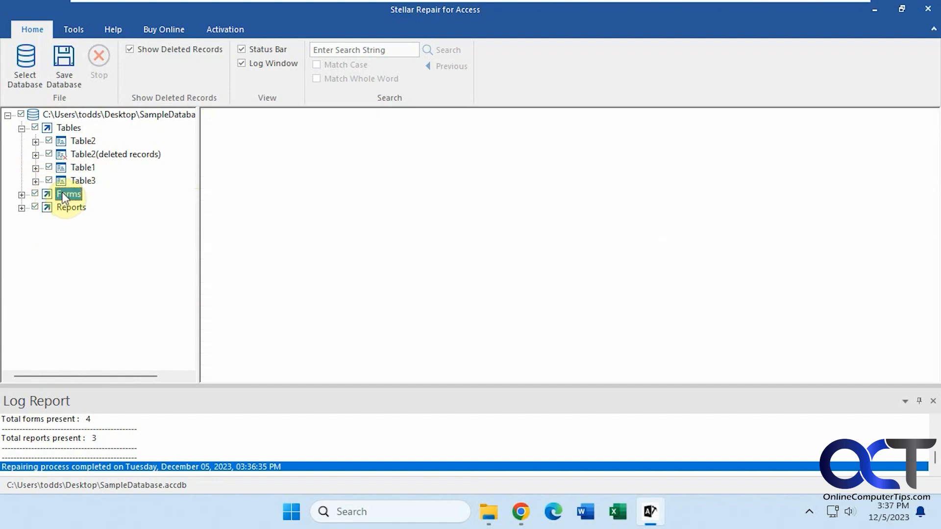
{"action": "left_click", "coordinate": [22, 194]}
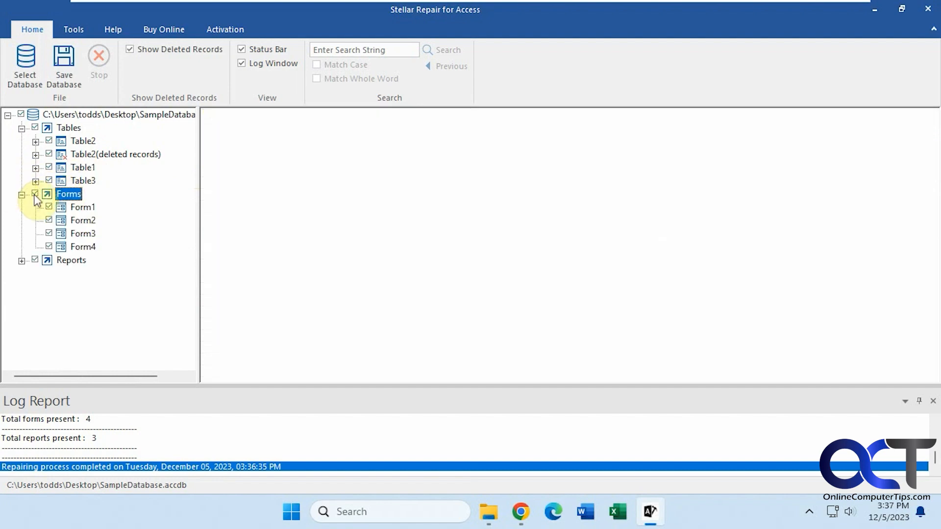
{"action": "left_click", "coordinate": [82, 207]}
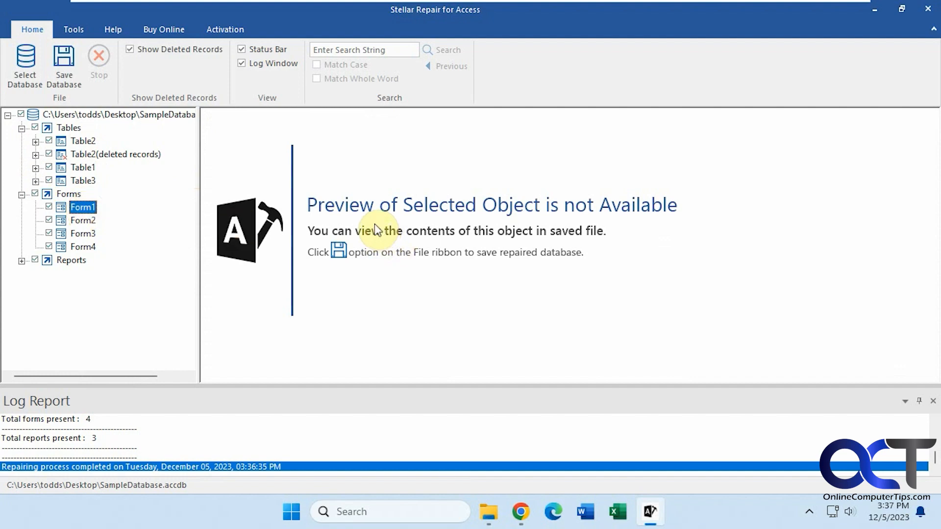
{"action": "mouse_move", "coordinate": [402, 236]}
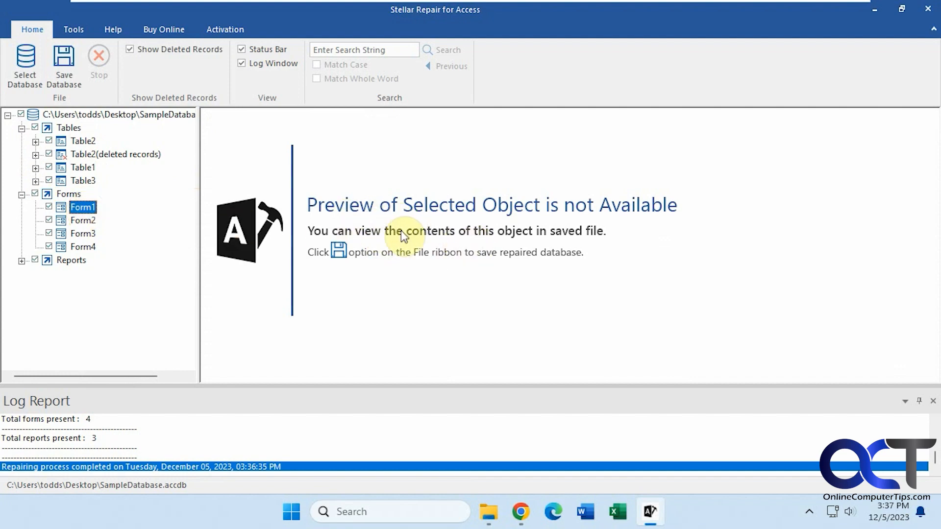
{"action": "left_click", "coordinate": [22, 197]}
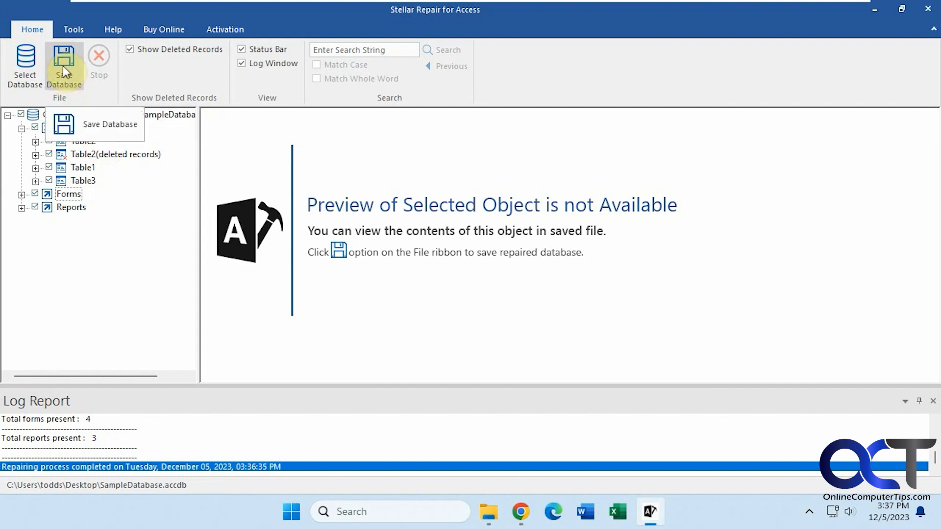
Save the repaired database with deleted records to the default Desktop location as Repaired_SampleDatabase.accdb.
{"action": "left_click", "coordinate": [64, 65]}
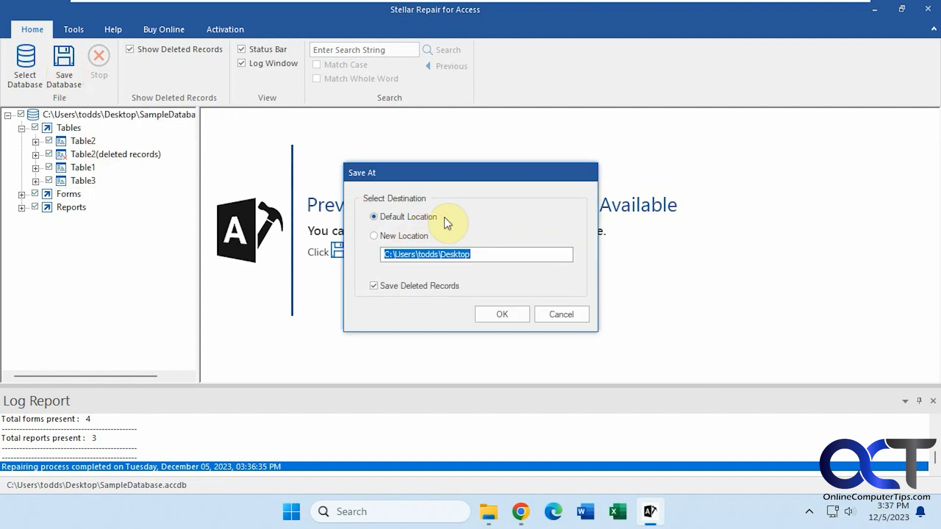
{"action": "mouse_move", "coordinate": [432, 219]}
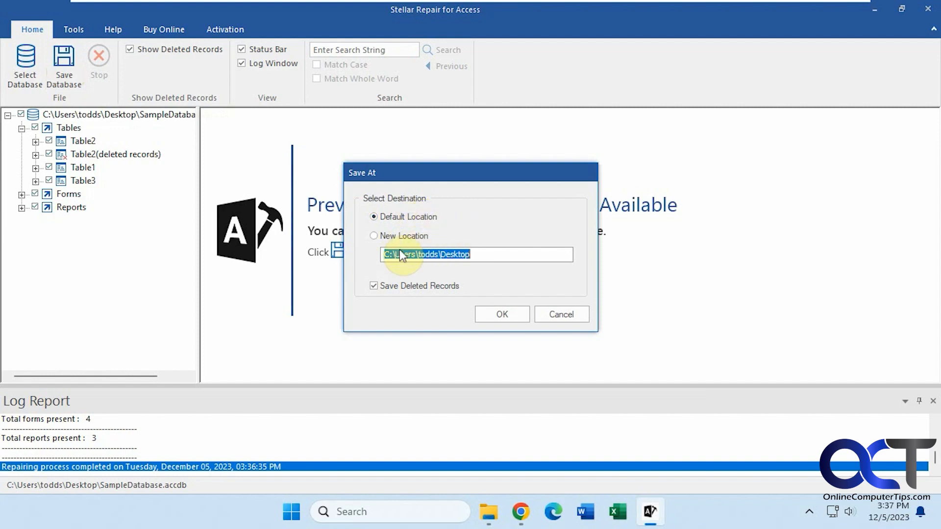
{"action": "mouse_move", "coordinate": [477, 257]}
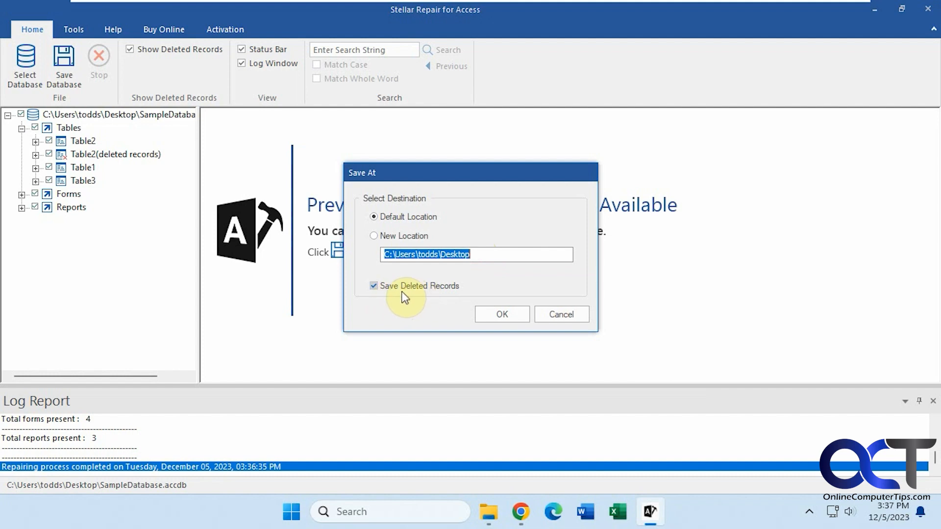
{"action": "left_click", "coordinate": [502, 313]}
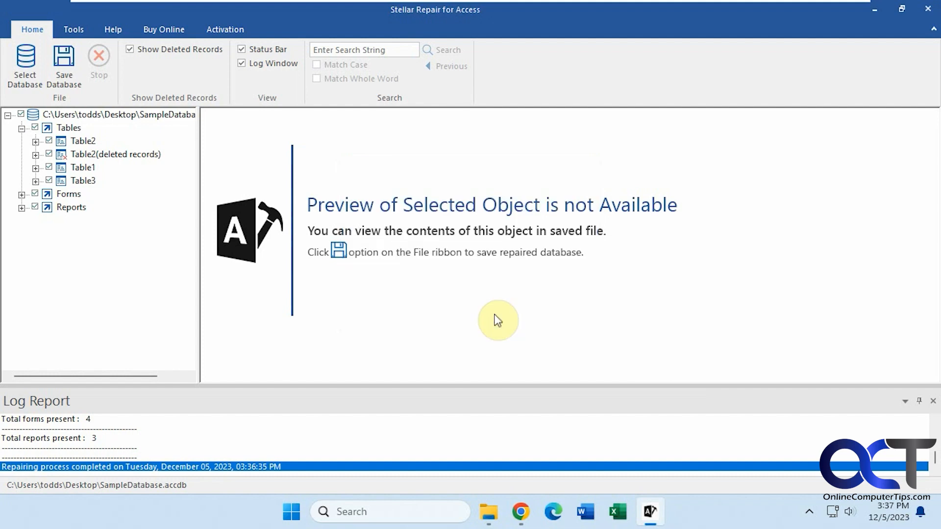
{"action": "left_click", "coordinate": [63, 66]}
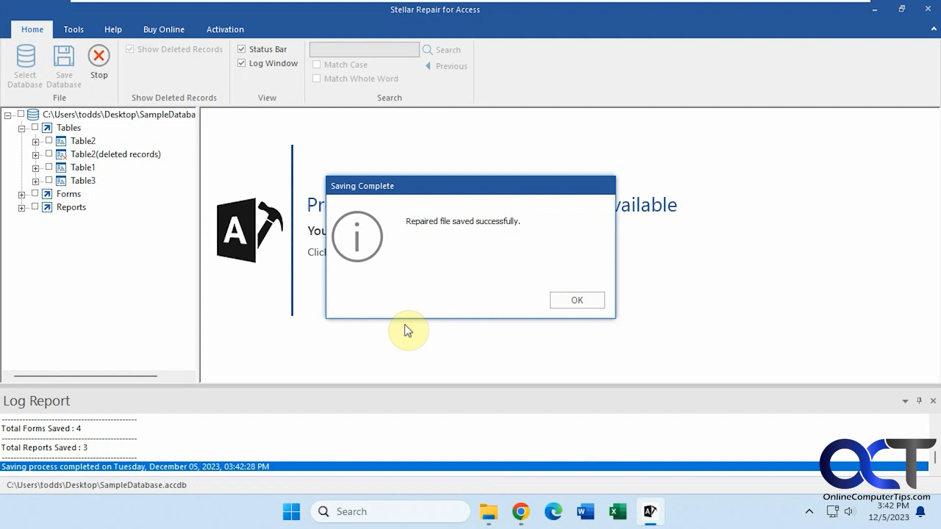
{"action": "left_click", "coordinate": [575, 300]}
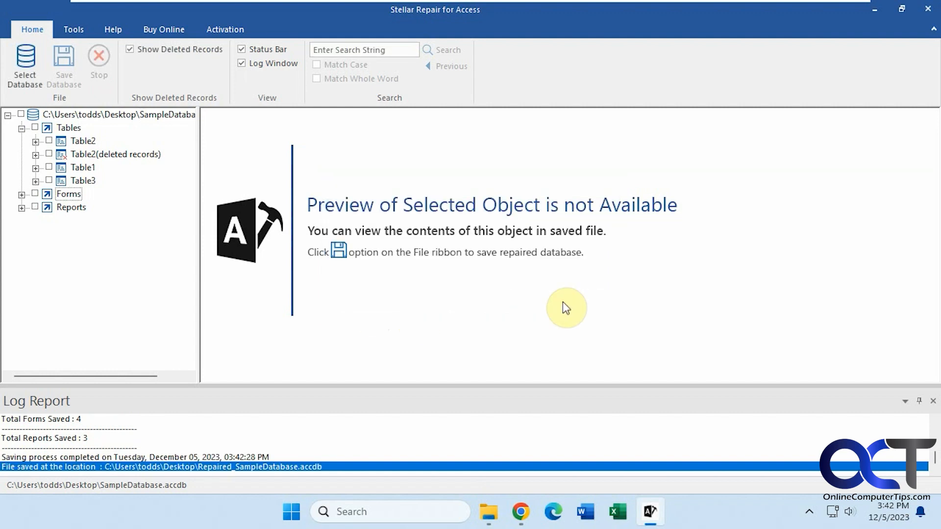
Confirm Repaired_SampleDatabase.accdb sits beside the original on the Desktop, then return to Stellar Repair.
{"action": "left_click", "coordinate": [489, 512]}
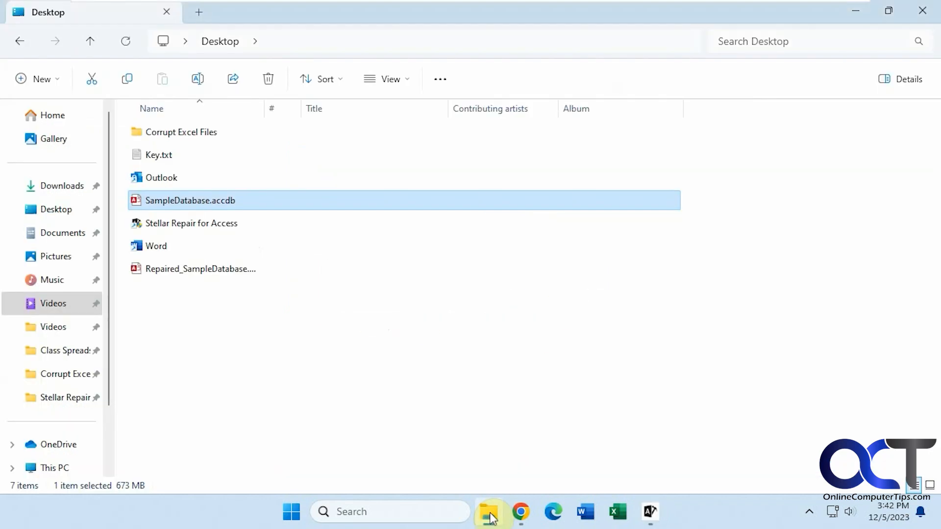
{"action": "left_click", "coordinate": [219, 269]}
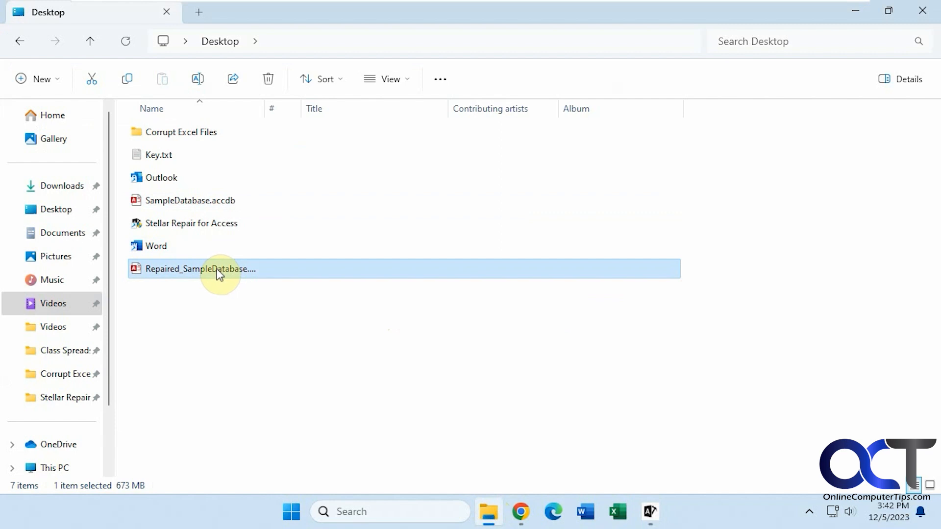
{"action": "left_click", "coordinate": [191, 200]}
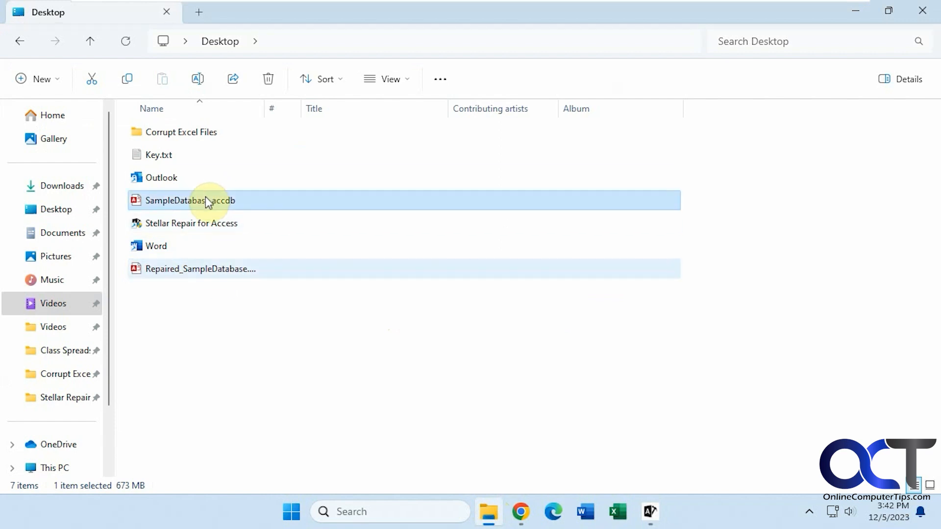
{"action": "left_click", "coordinate": [200, 269]}
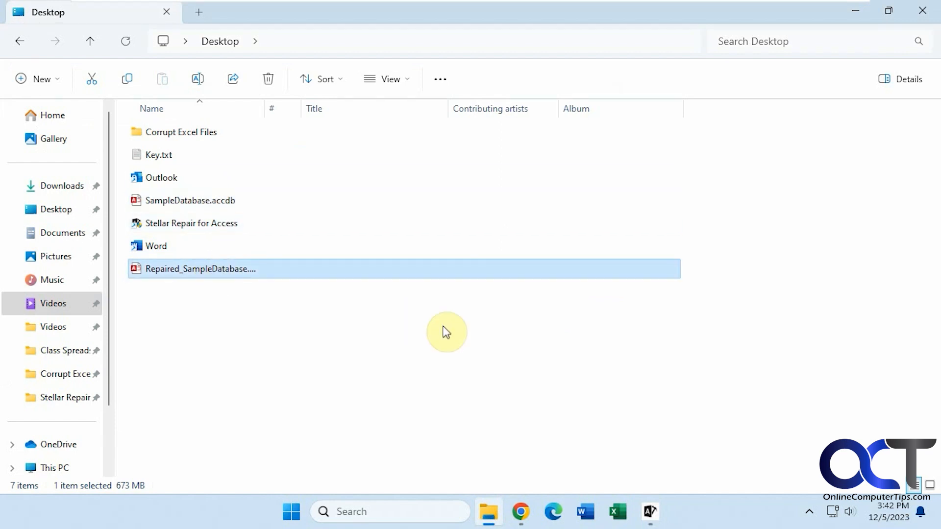
{"action": "mouse_move", "coordinate": [253, 135]}
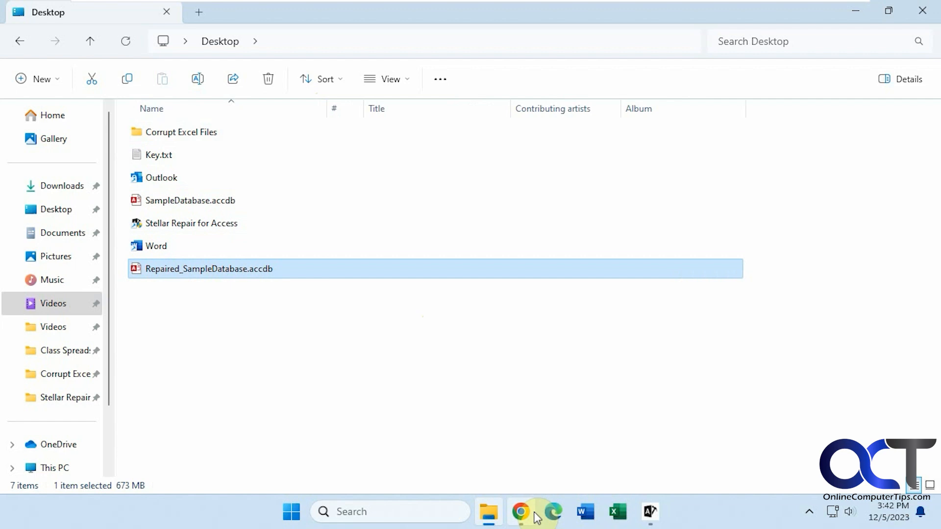
{"action": "left_click", "coordinate": [650, 511]}
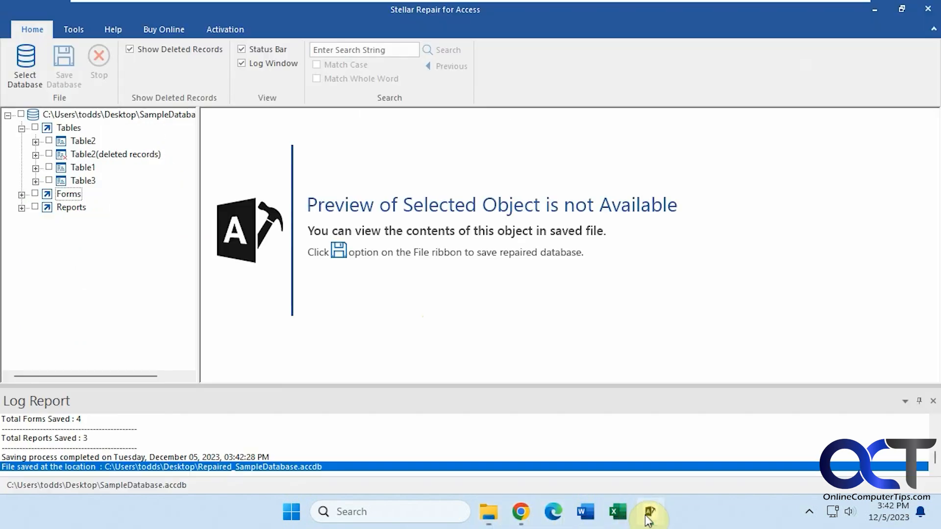
Save the repair log as a .log file on the Desktop via Tools > Save Log.
{"action": "left_click", "coordinate": [72, 29]}
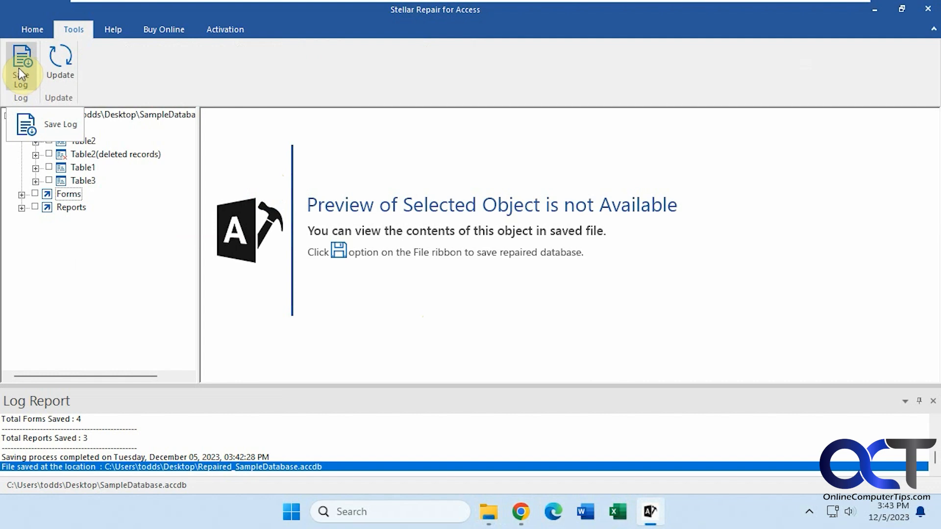
{"action": "left_click", "coordinate": [21, 66]}
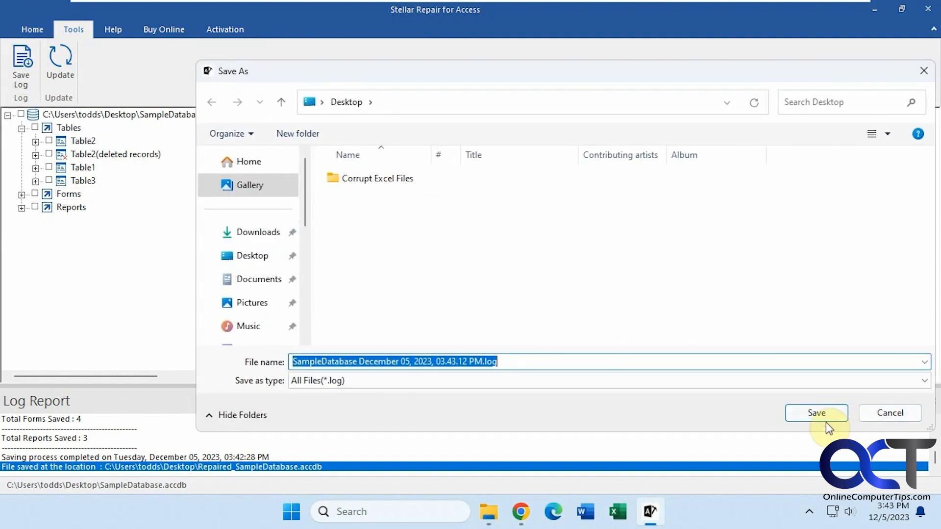
{"action": "left_click", "coordinate": [815, 413]}
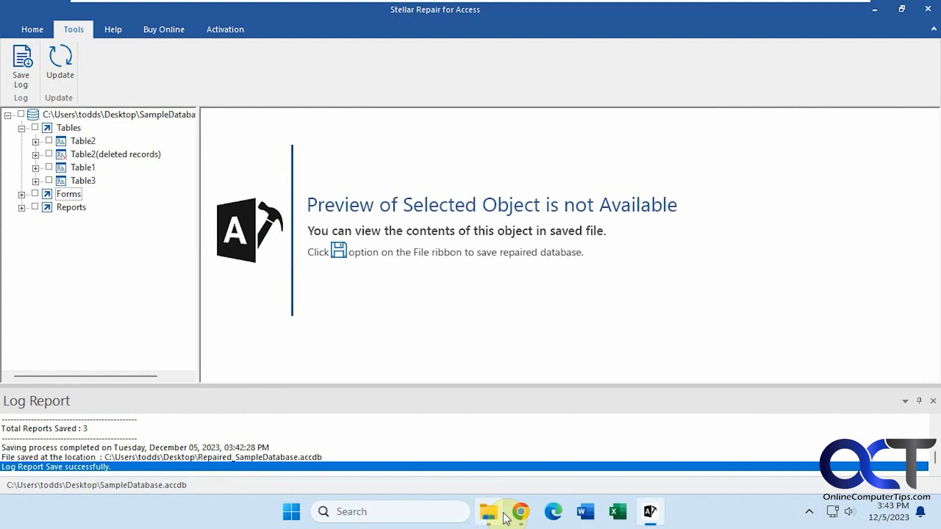
{"action": "left_click", "coordinate": [487, 511]}
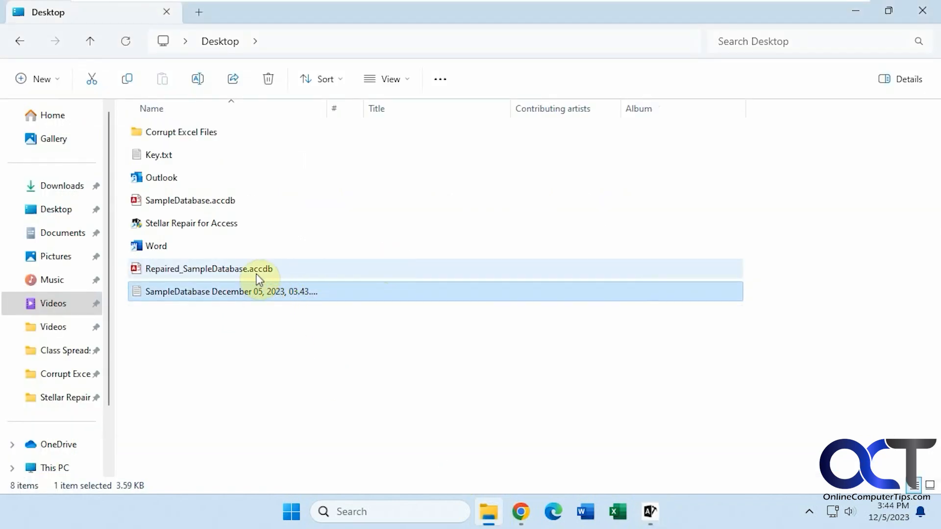
Read the log's table and record counts in Notepad, then launch Repaired_SampleDatabase.accdb in Access.
{"action": "double_click", "coordinate": [231, 292]}
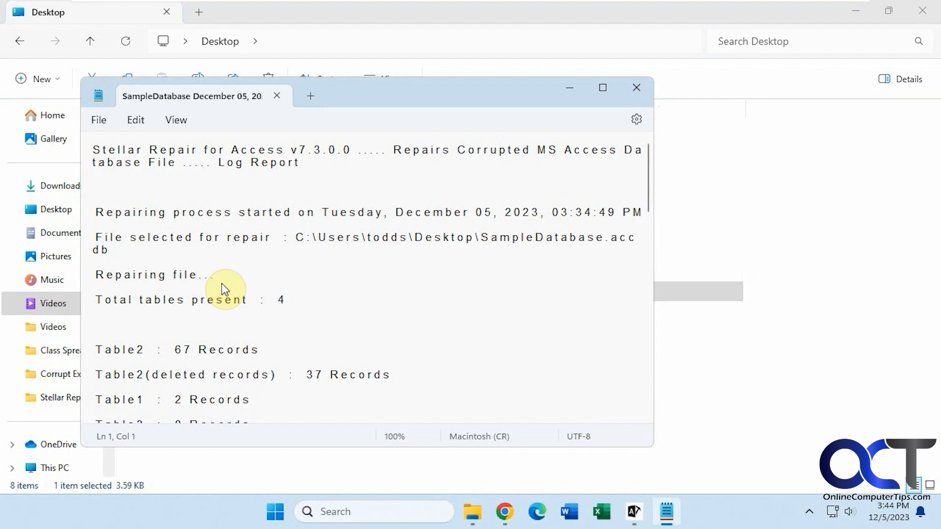
{"action": "mouse_move", "coordinate": [653, 199]}
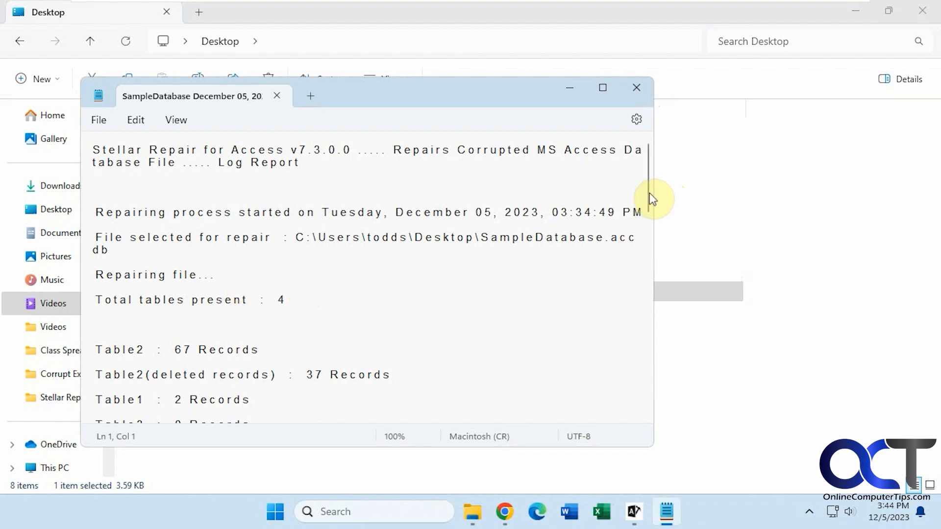
{"action": "scroll", "scroll_direction": "down", "scroll_amount": 3}
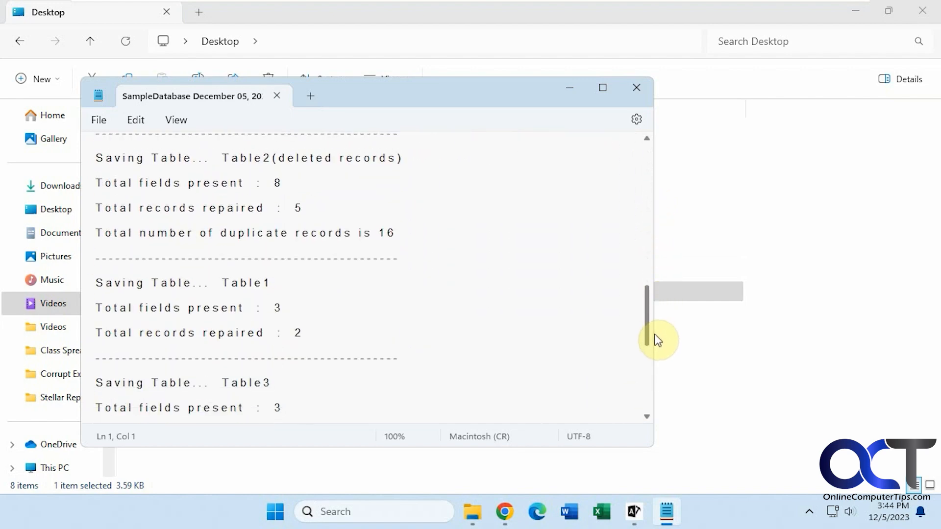
{"action": "scroll", "scroll_direction": "down", "scroll_amount": 3}
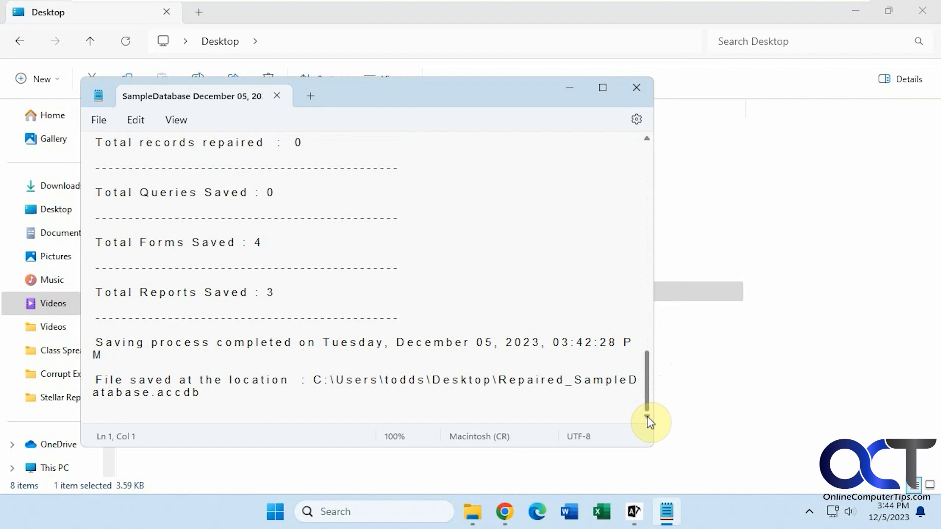
{"action": "left_click", "coordinate": [636, 87]}
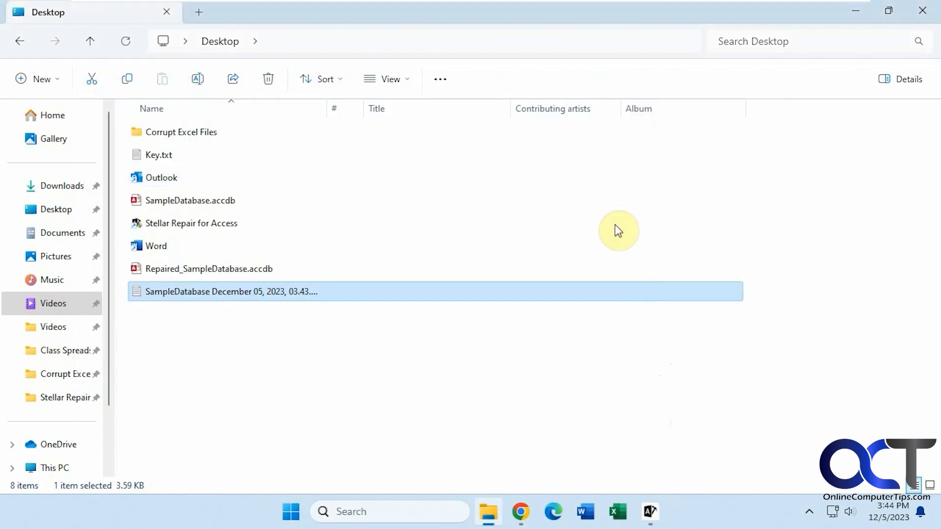
{"action": "mouse_move", "coordinate": [245, 347]}
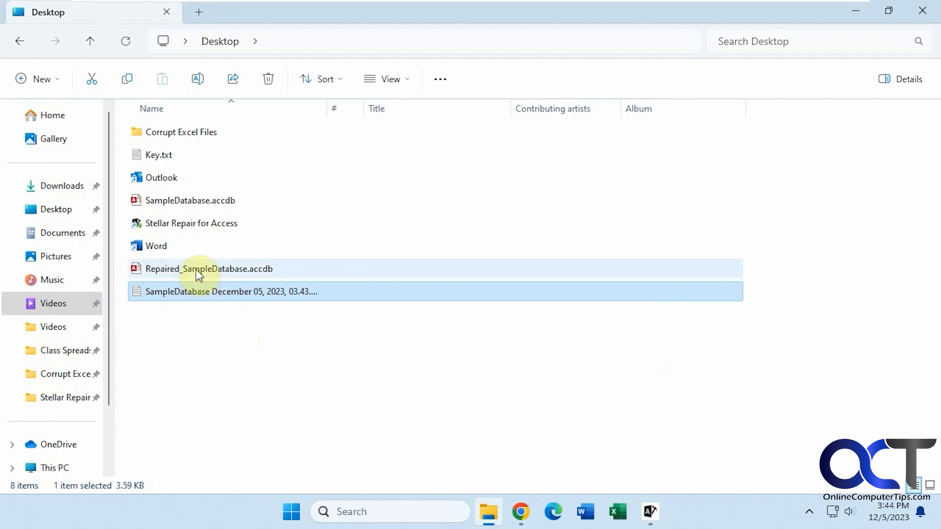
{"action": "double_click", "coordinate": [210, 269]}
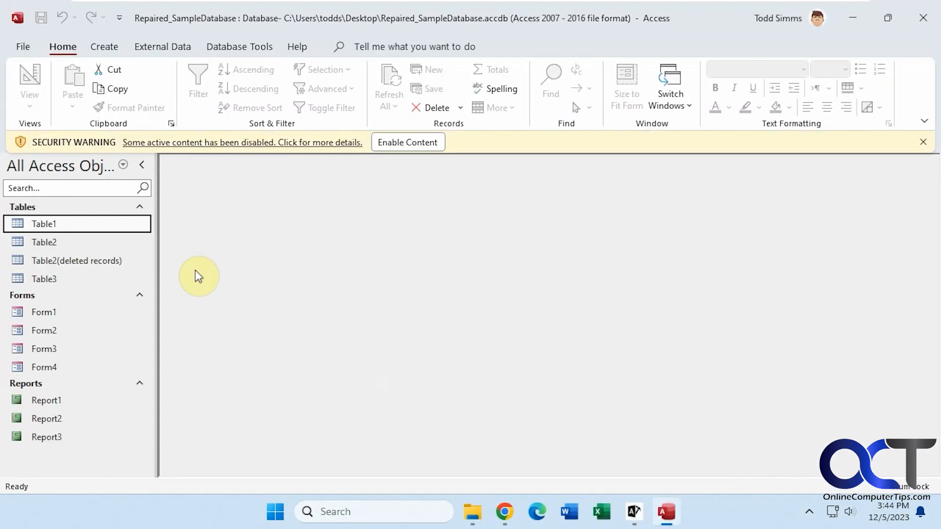
Dismiss the security warning and open Table1 and Table2 to check their records.
{"action": "left_click", "coordinate": [407, 143]}
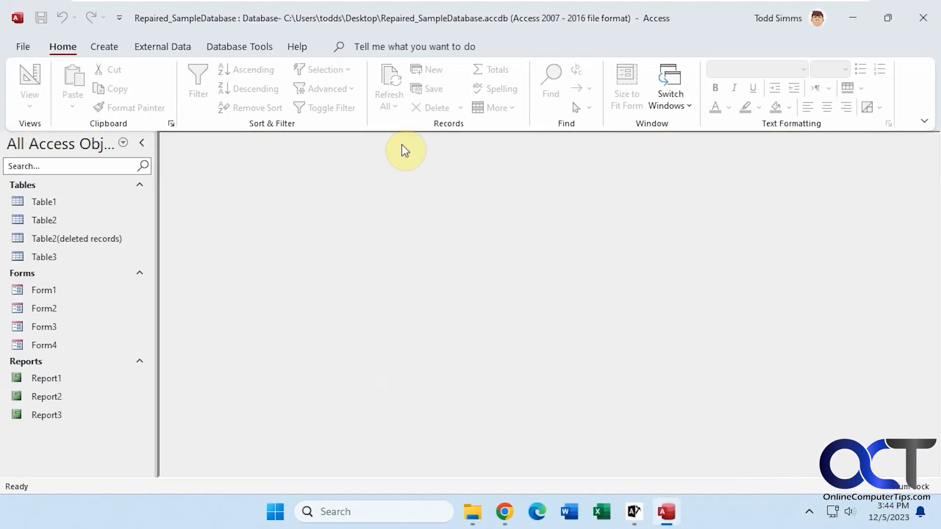
{"action": "left_click", "coordinate": [46, 415]}
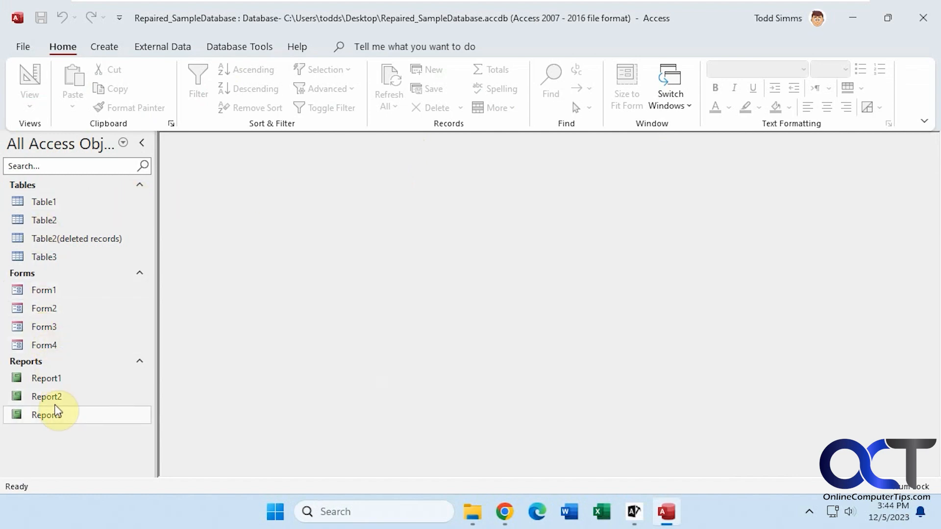
{"action": "left_click", "coordinate": [633, 511]}
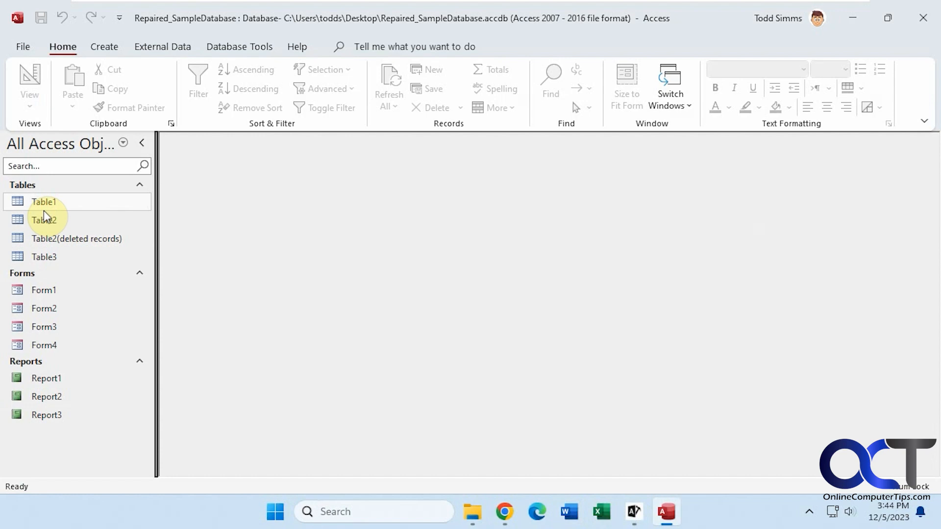
{"action": "double_click", "coordinate": [44, 202]}
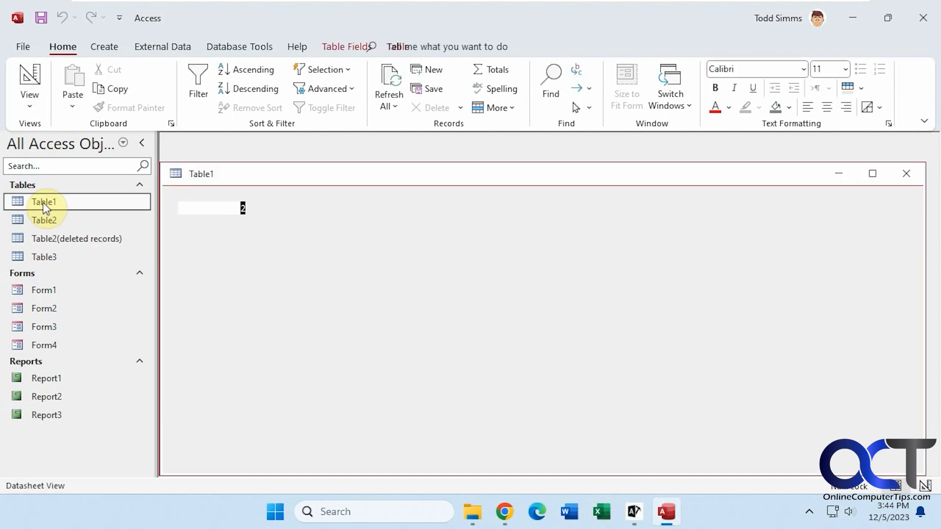
{"action": "double_click", "coordinate": [43, 220]}
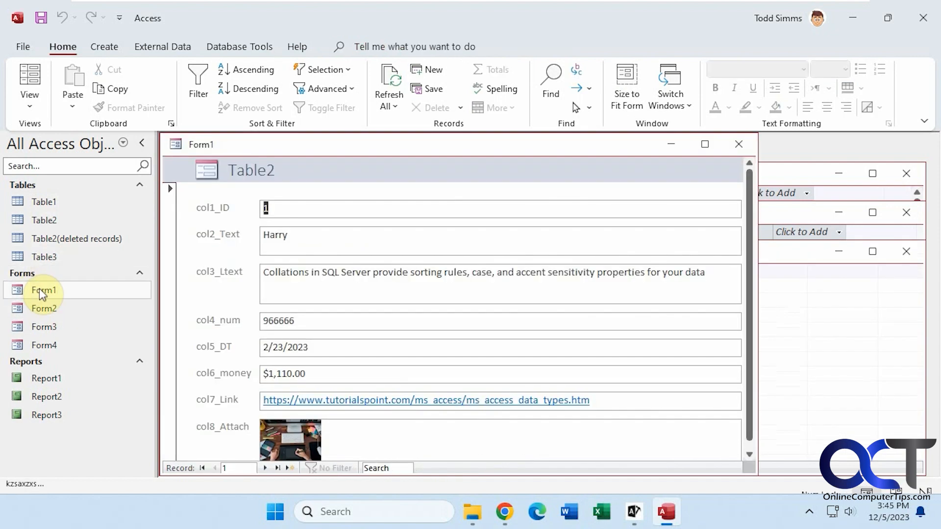
Open the repaired forms and reports including Report3, then return to Stellar Repair.
{"action": "left_click", "coordinate": [44, 327]}
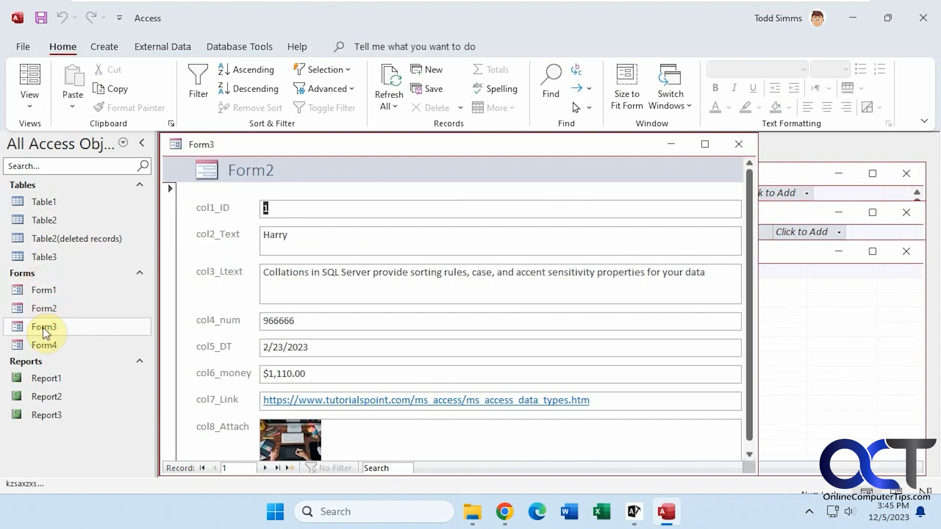
{"action": "double_click", "coordinate": [46, 378]}
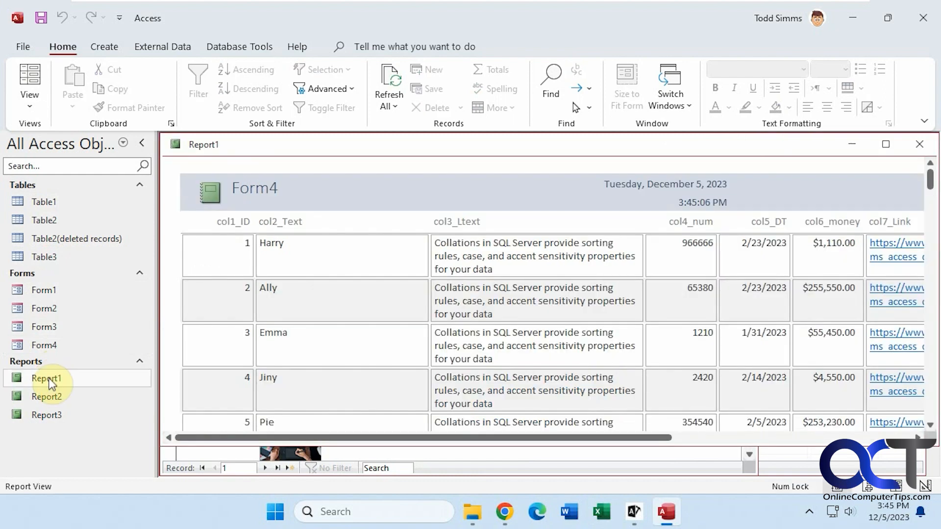
{"action": "left_click", "coordinate": [46, 415]}
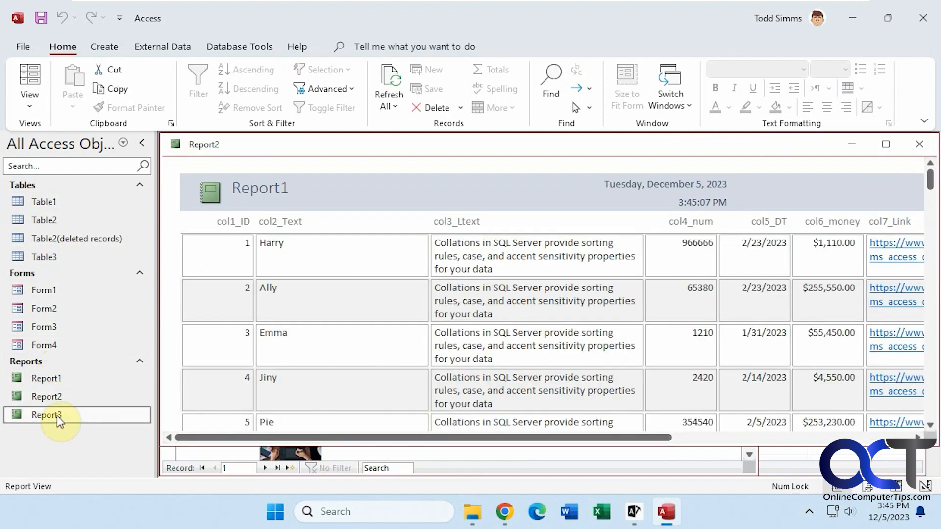
{"action": "double_click", "coordinate": [45, 414]}
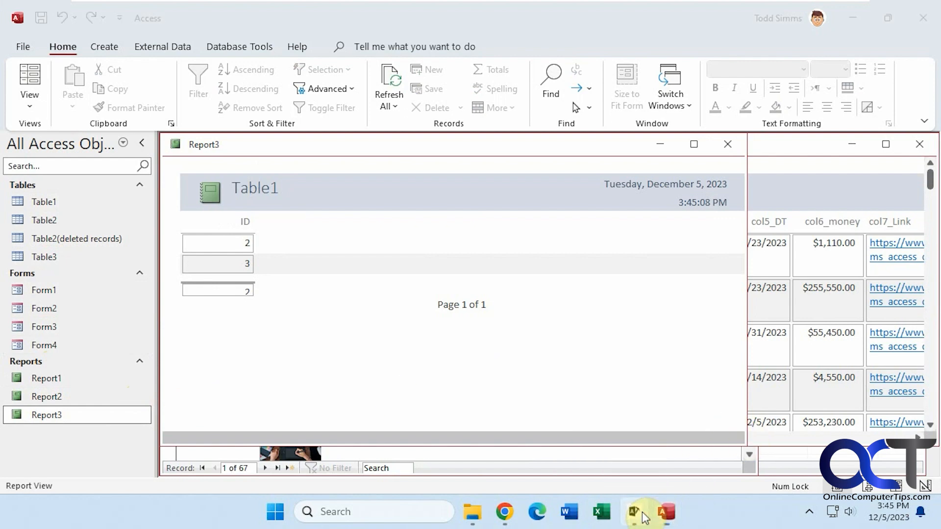
{"action": "left_click", "coordinate": [632, 512]}
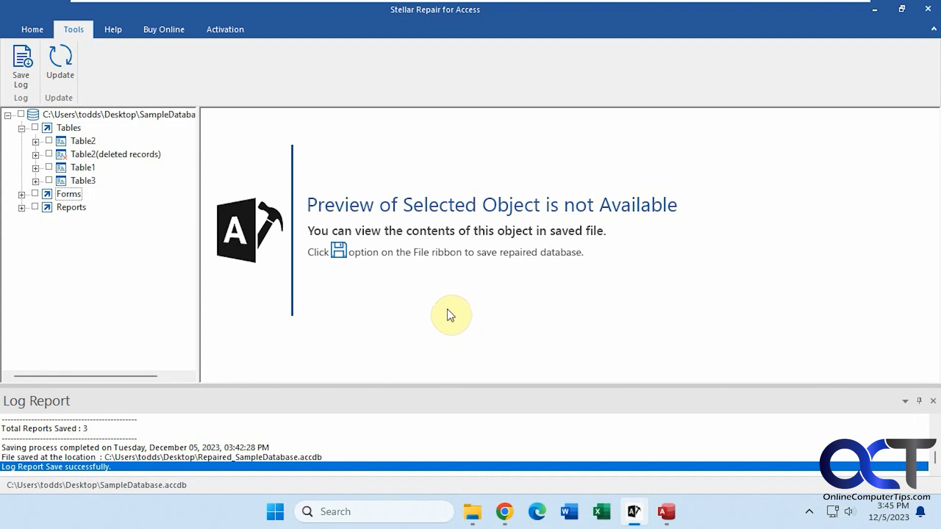
Bring up Stellar Repair for Access Buy Online page in Edge and scroll through the pricing plans.
{"action": "left_click", "coordinate": [163, 29]}
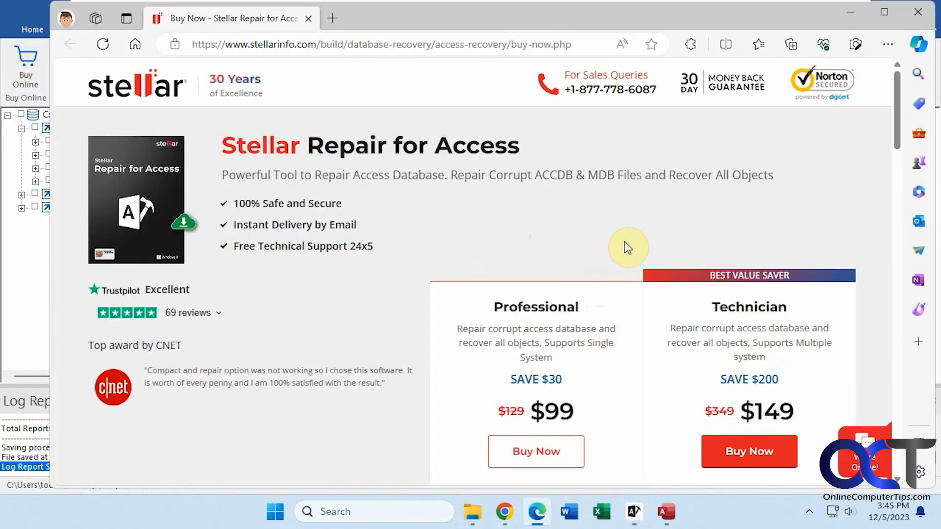
{"action": "scroll", "scroll_direction": "down", "scroll_amount": 3}
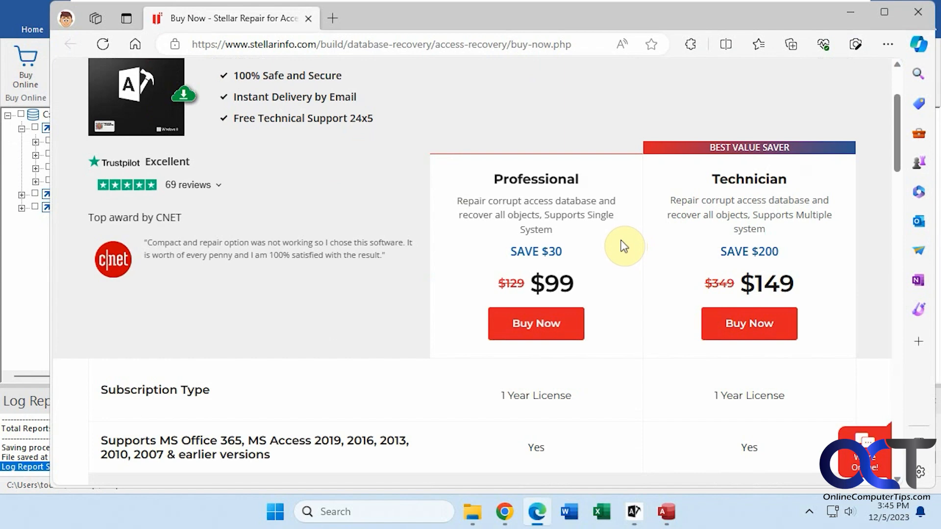
{"action": "scroll", "scroll_direction": "down", "scroll_amount": 3}
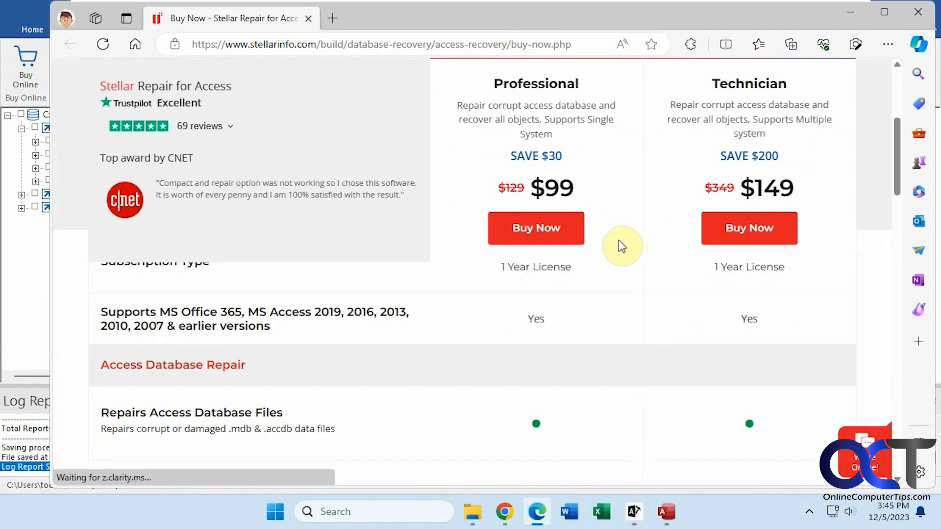
{"action": "scroll", "scroll_direction": "down", "scroll_amount": 3}
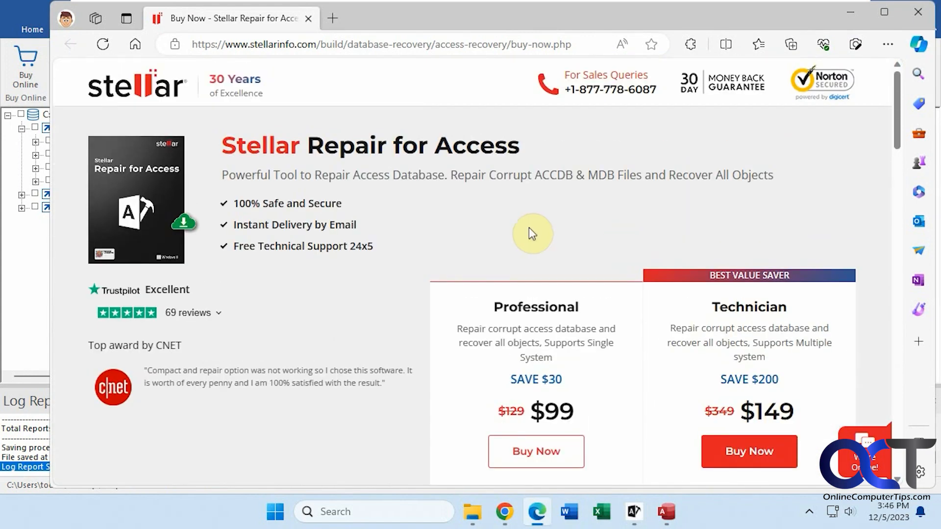
{"action": "mouse_move", "coordinate": [530, 231]}
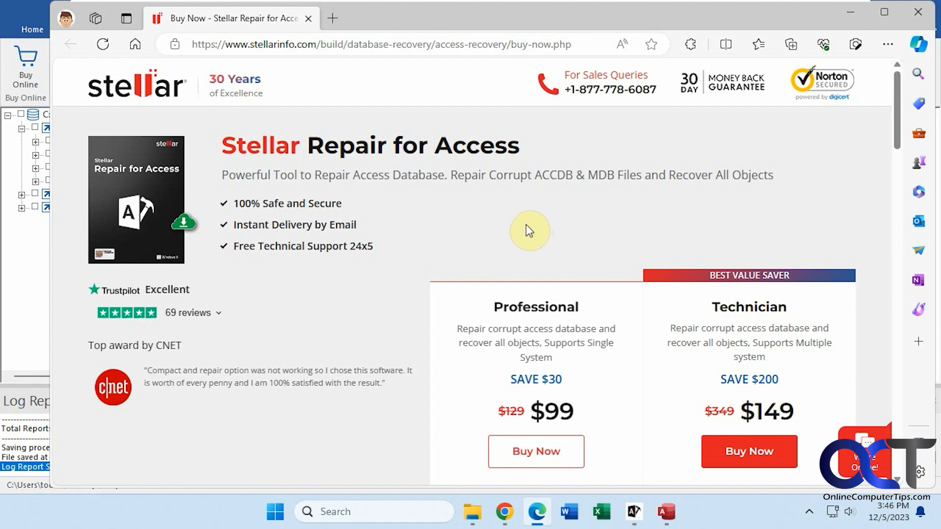
{"action": "mouse_move", "coordinate": [511, 223]}
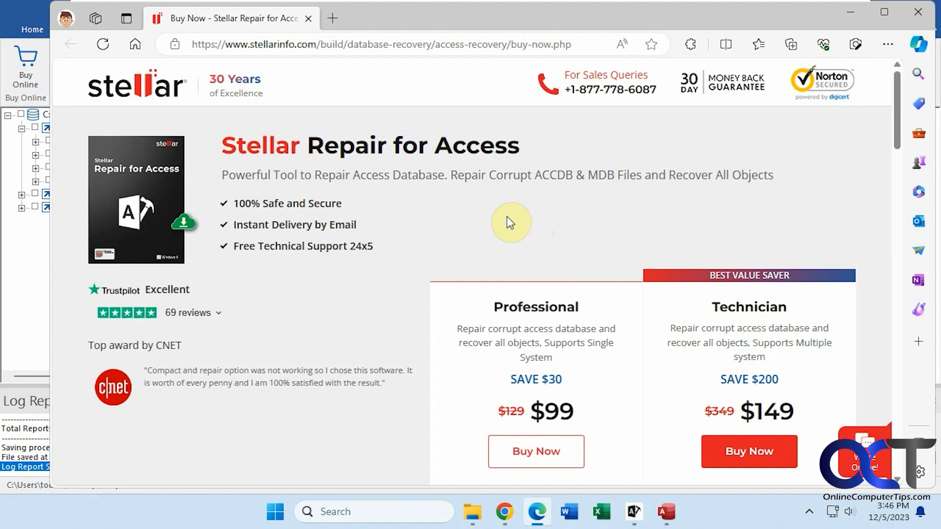